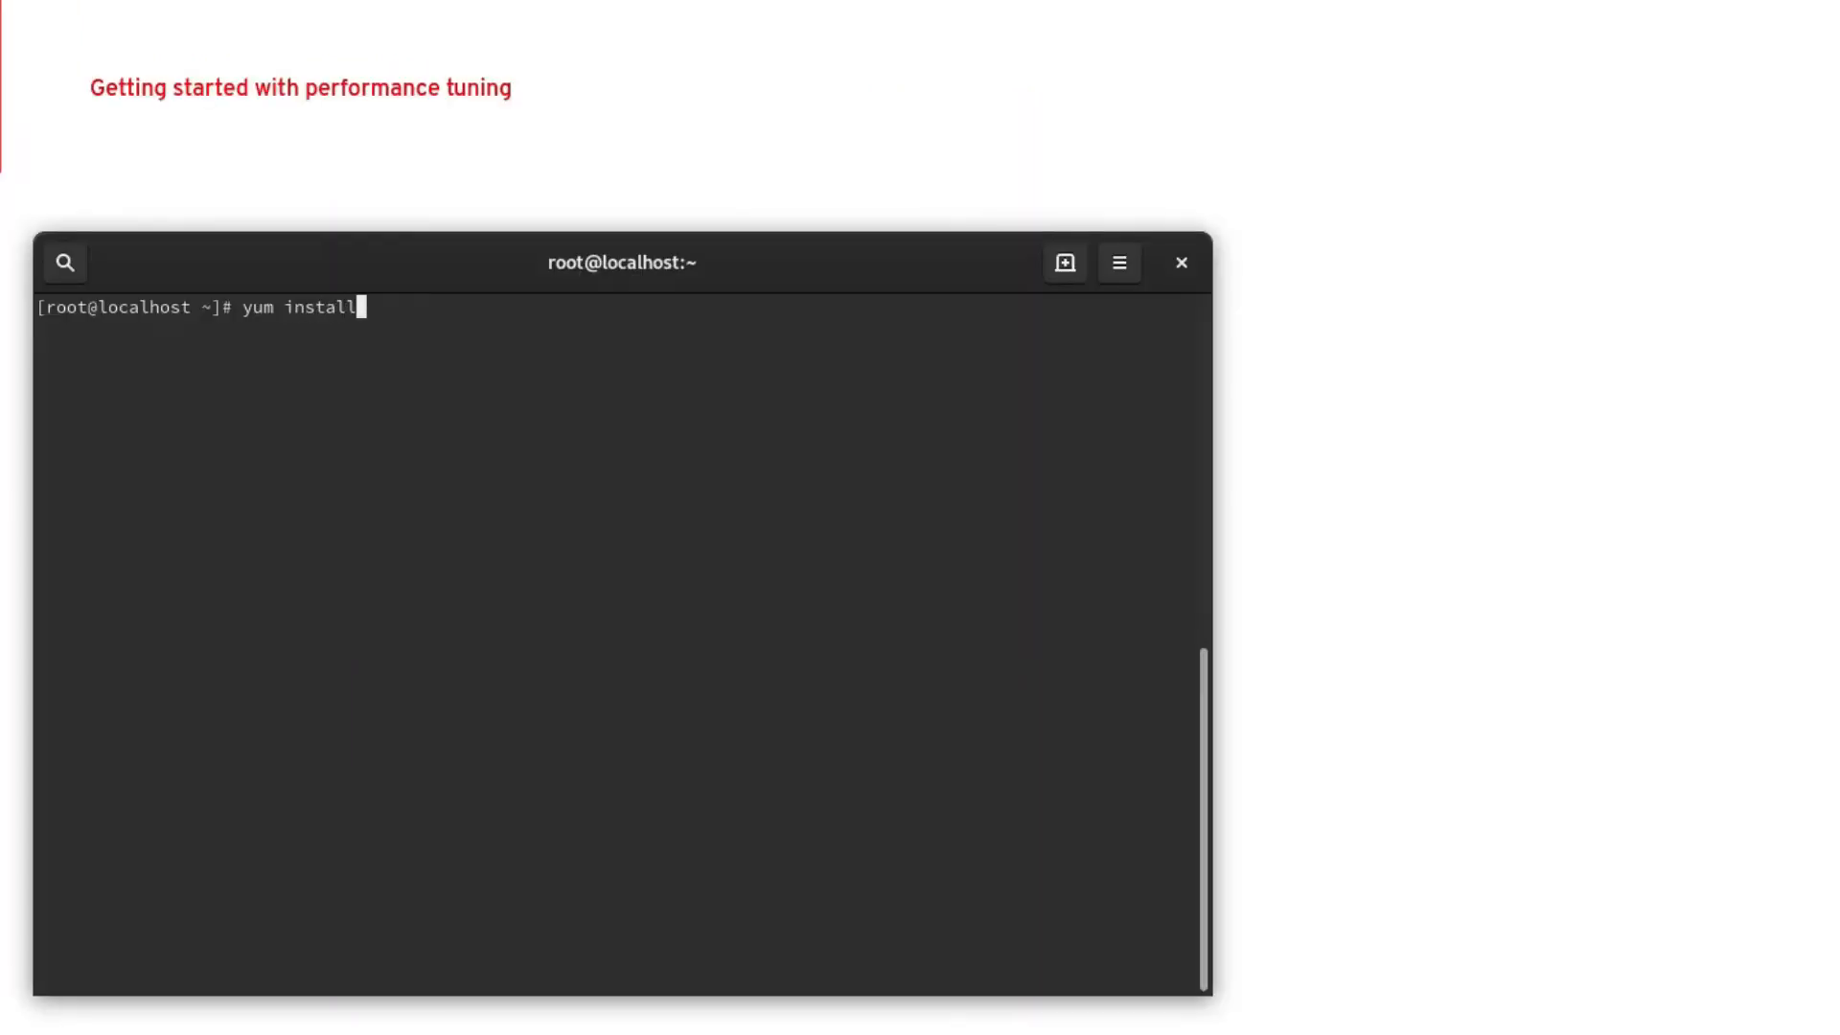
Run yum install pcp-zeroconf and follow the package installation output.
text(pcp-zeroc)
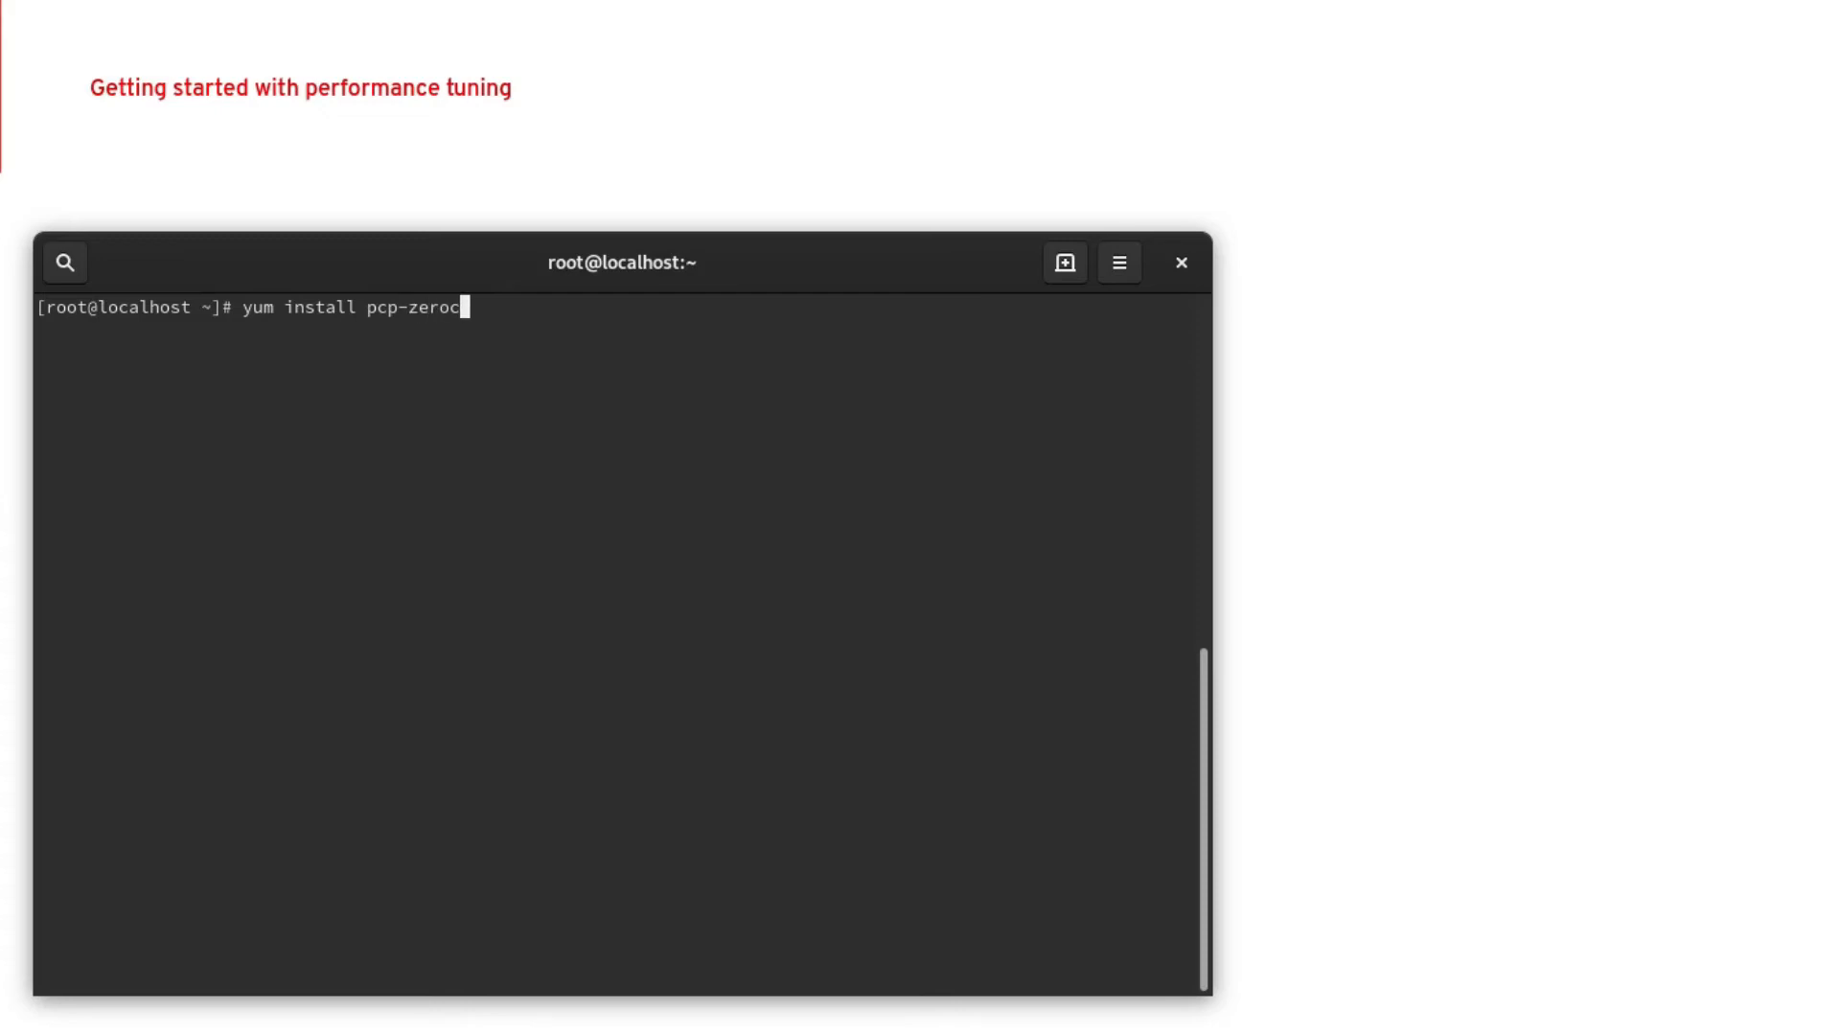
key(Return)
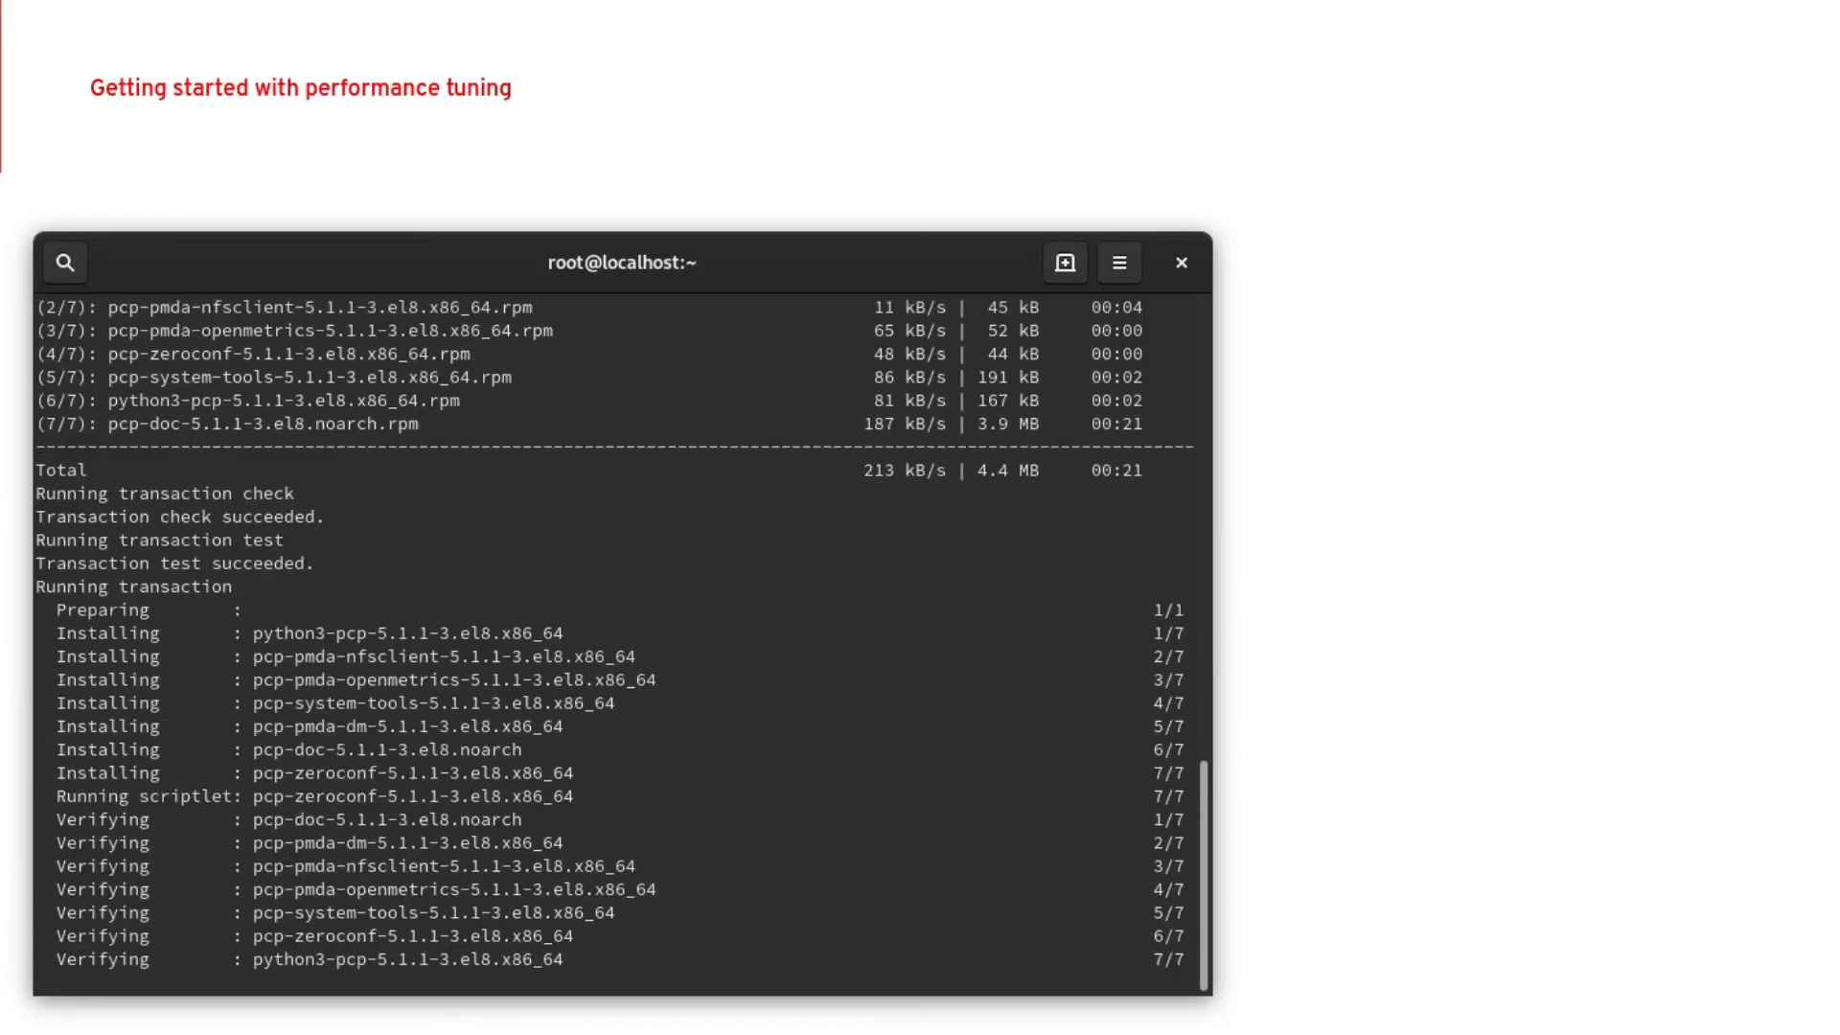
scroll(down, 3)
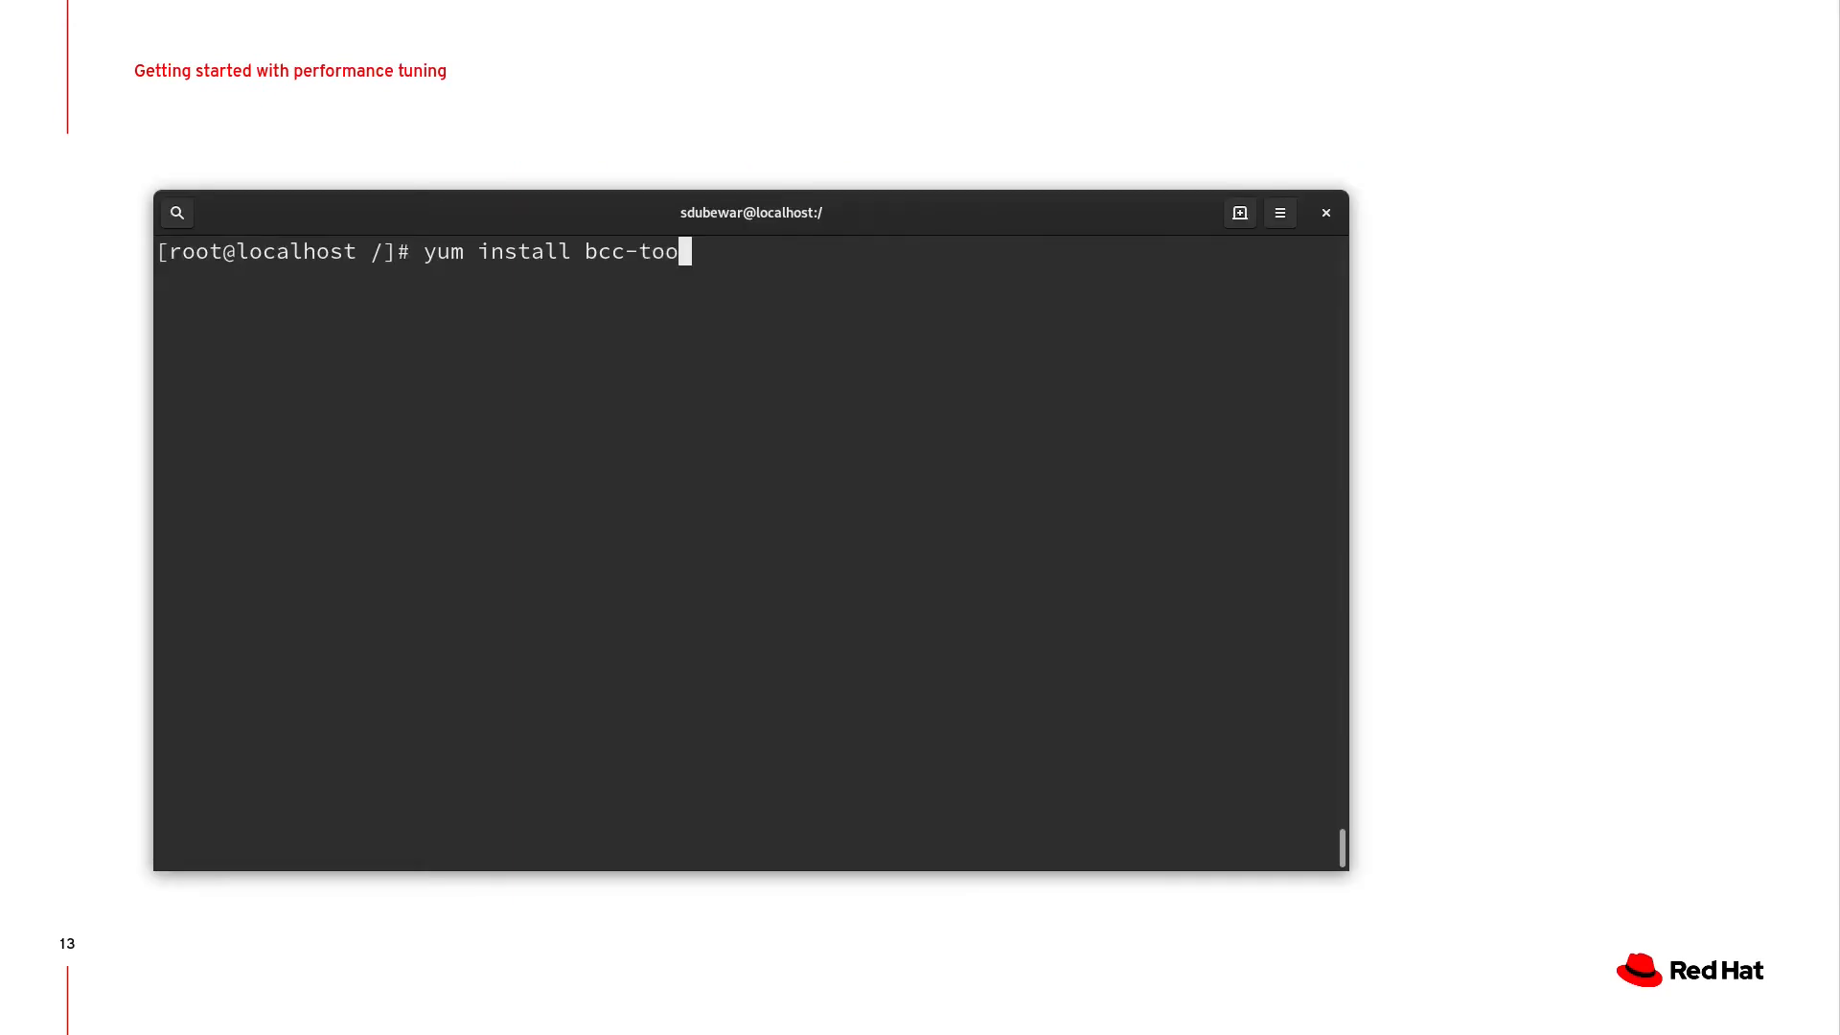
List usr/share/bcc/tools/ with ll to show tcpconnect, tcptop, xfsslower and other tools.
text(ls)
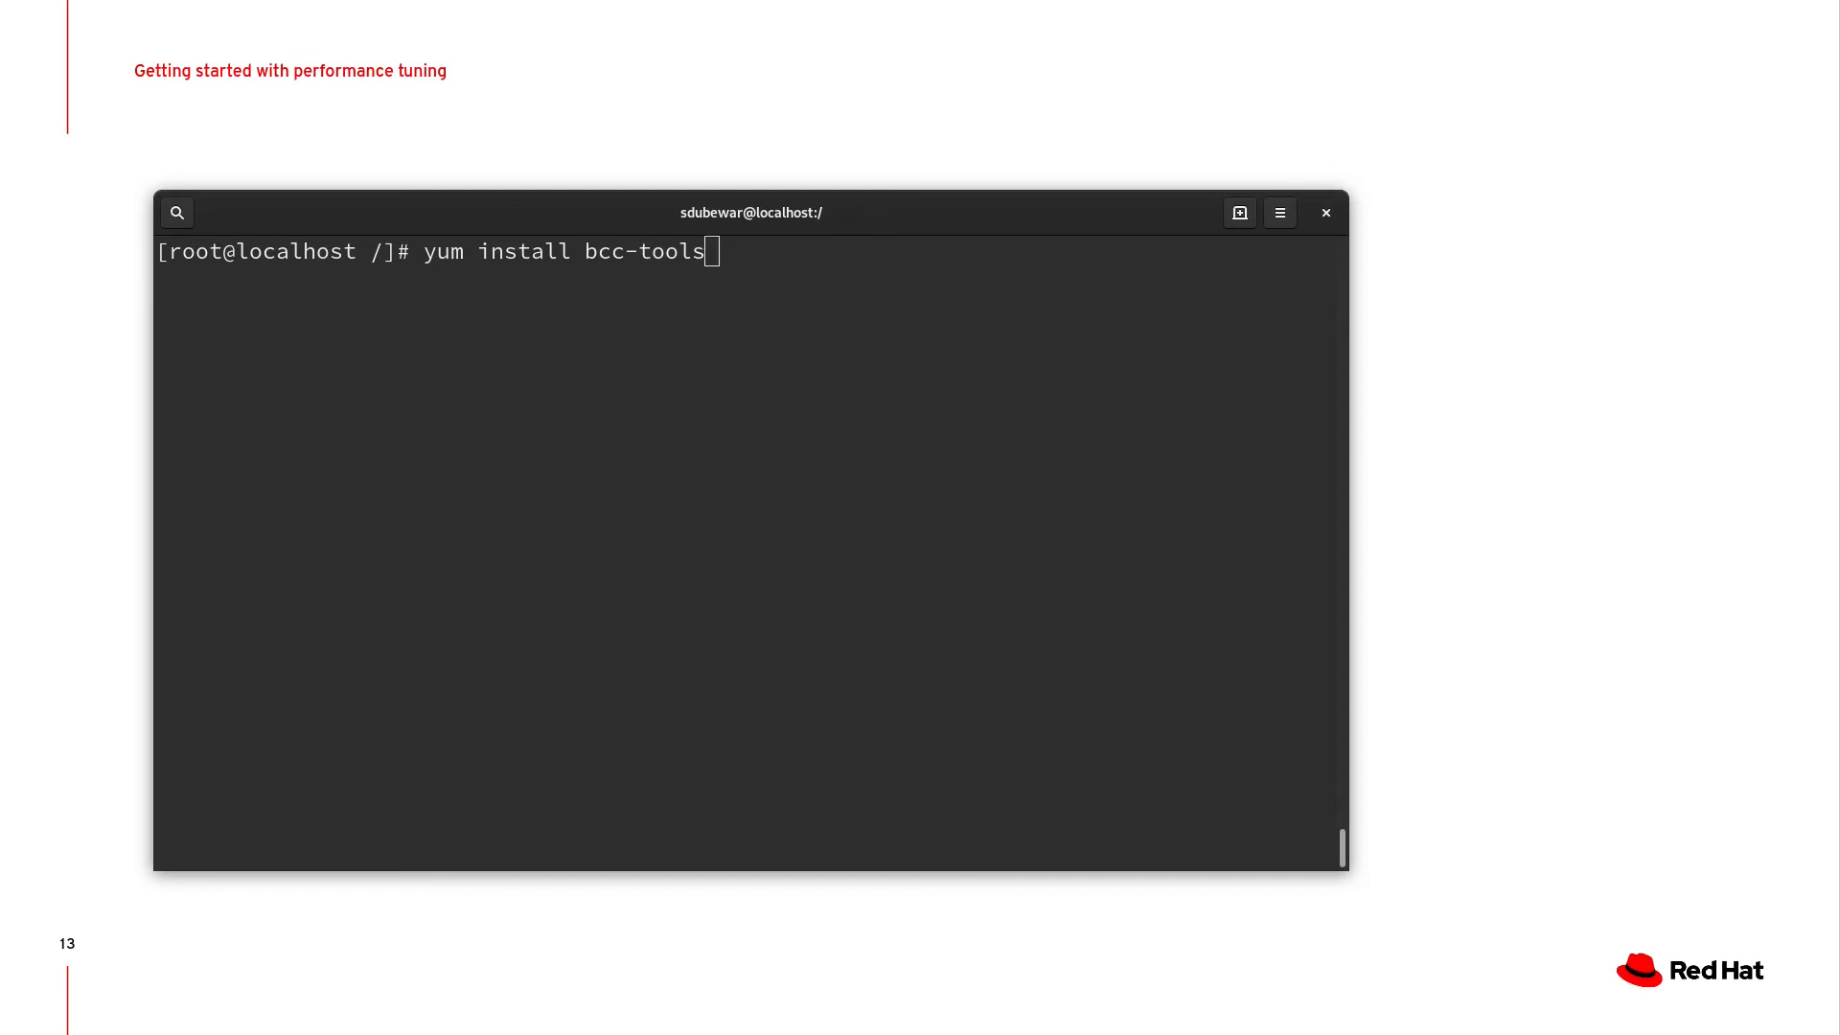
text(ll usr/share/bcc/tools/)
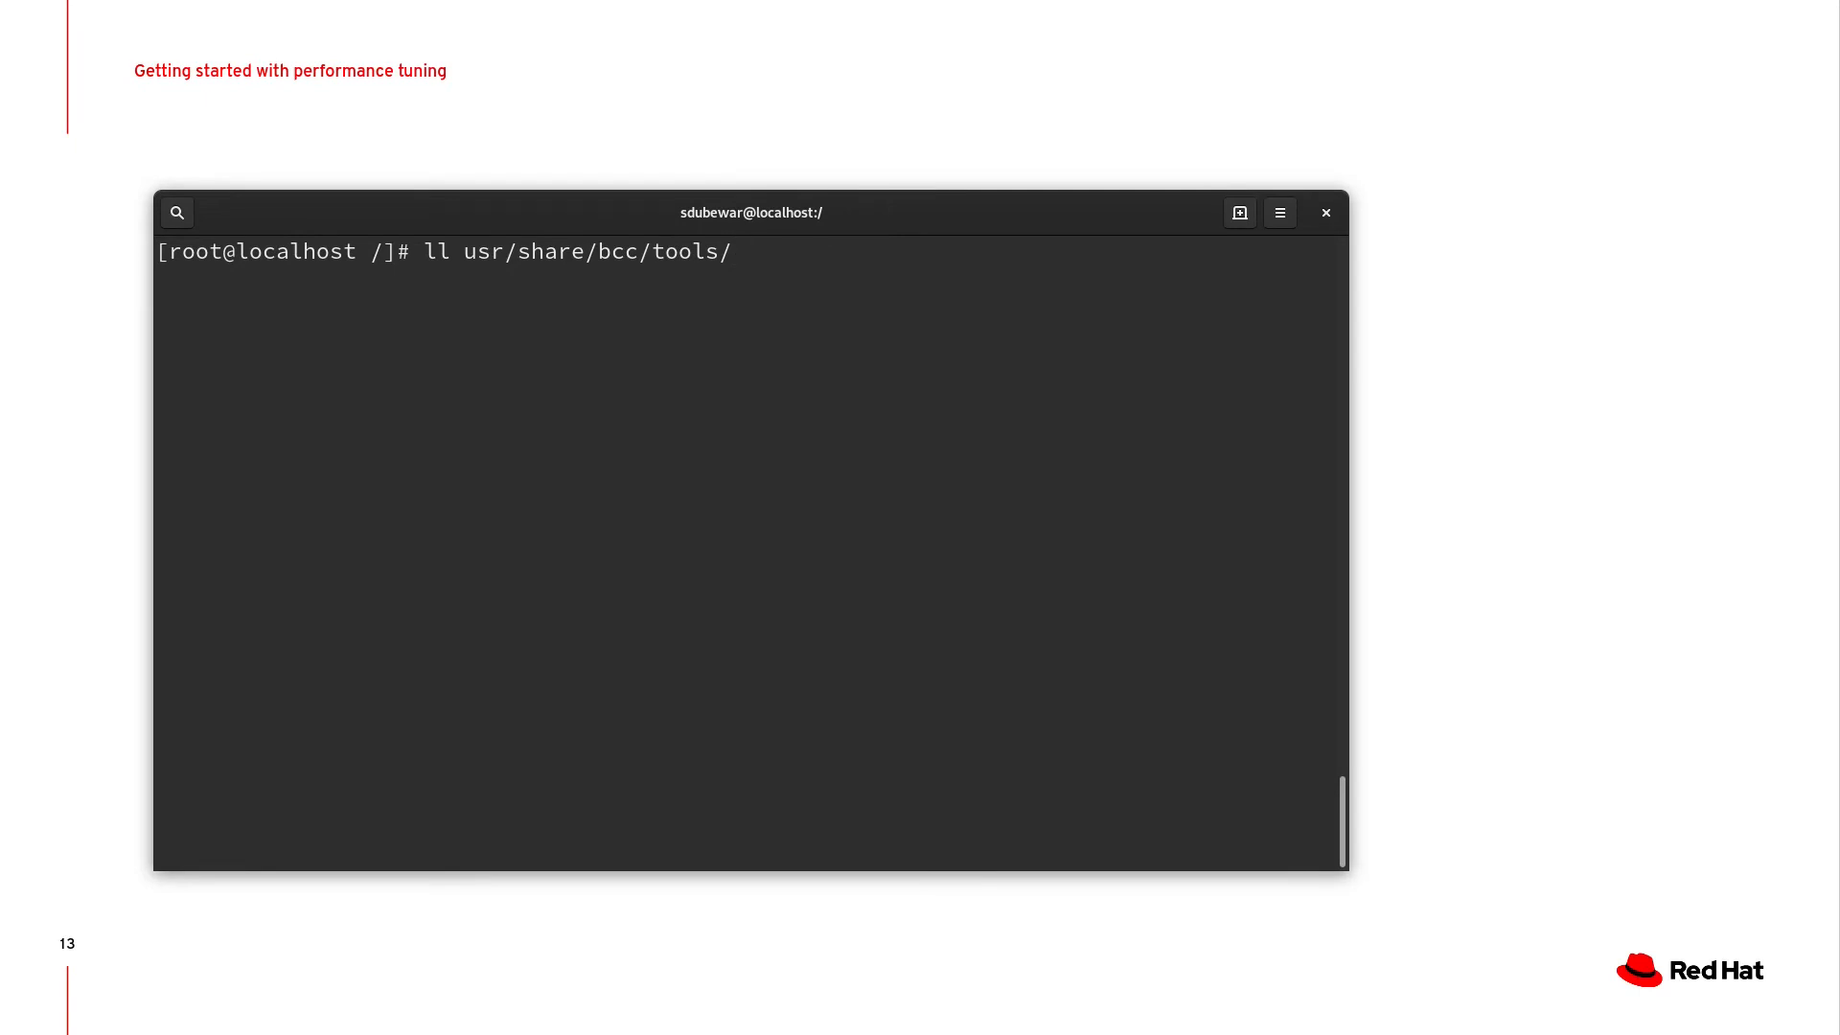
key(Return)
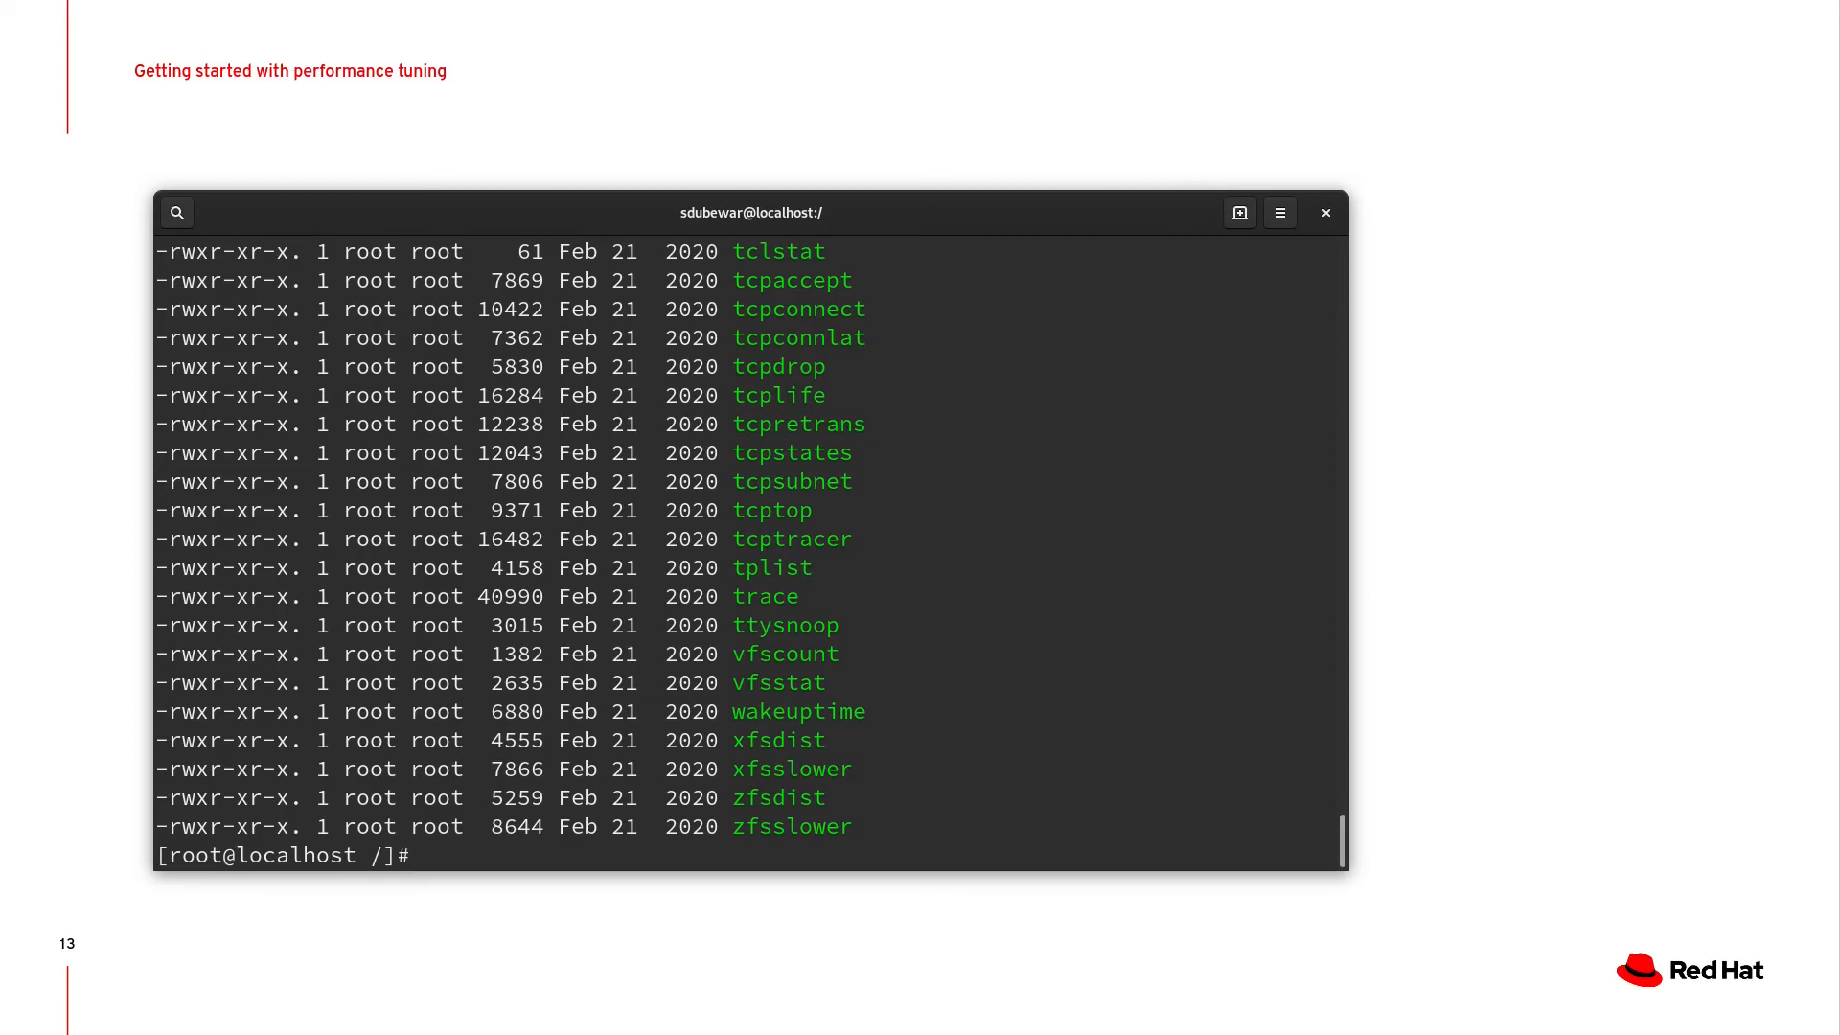
double_click(764, 596)
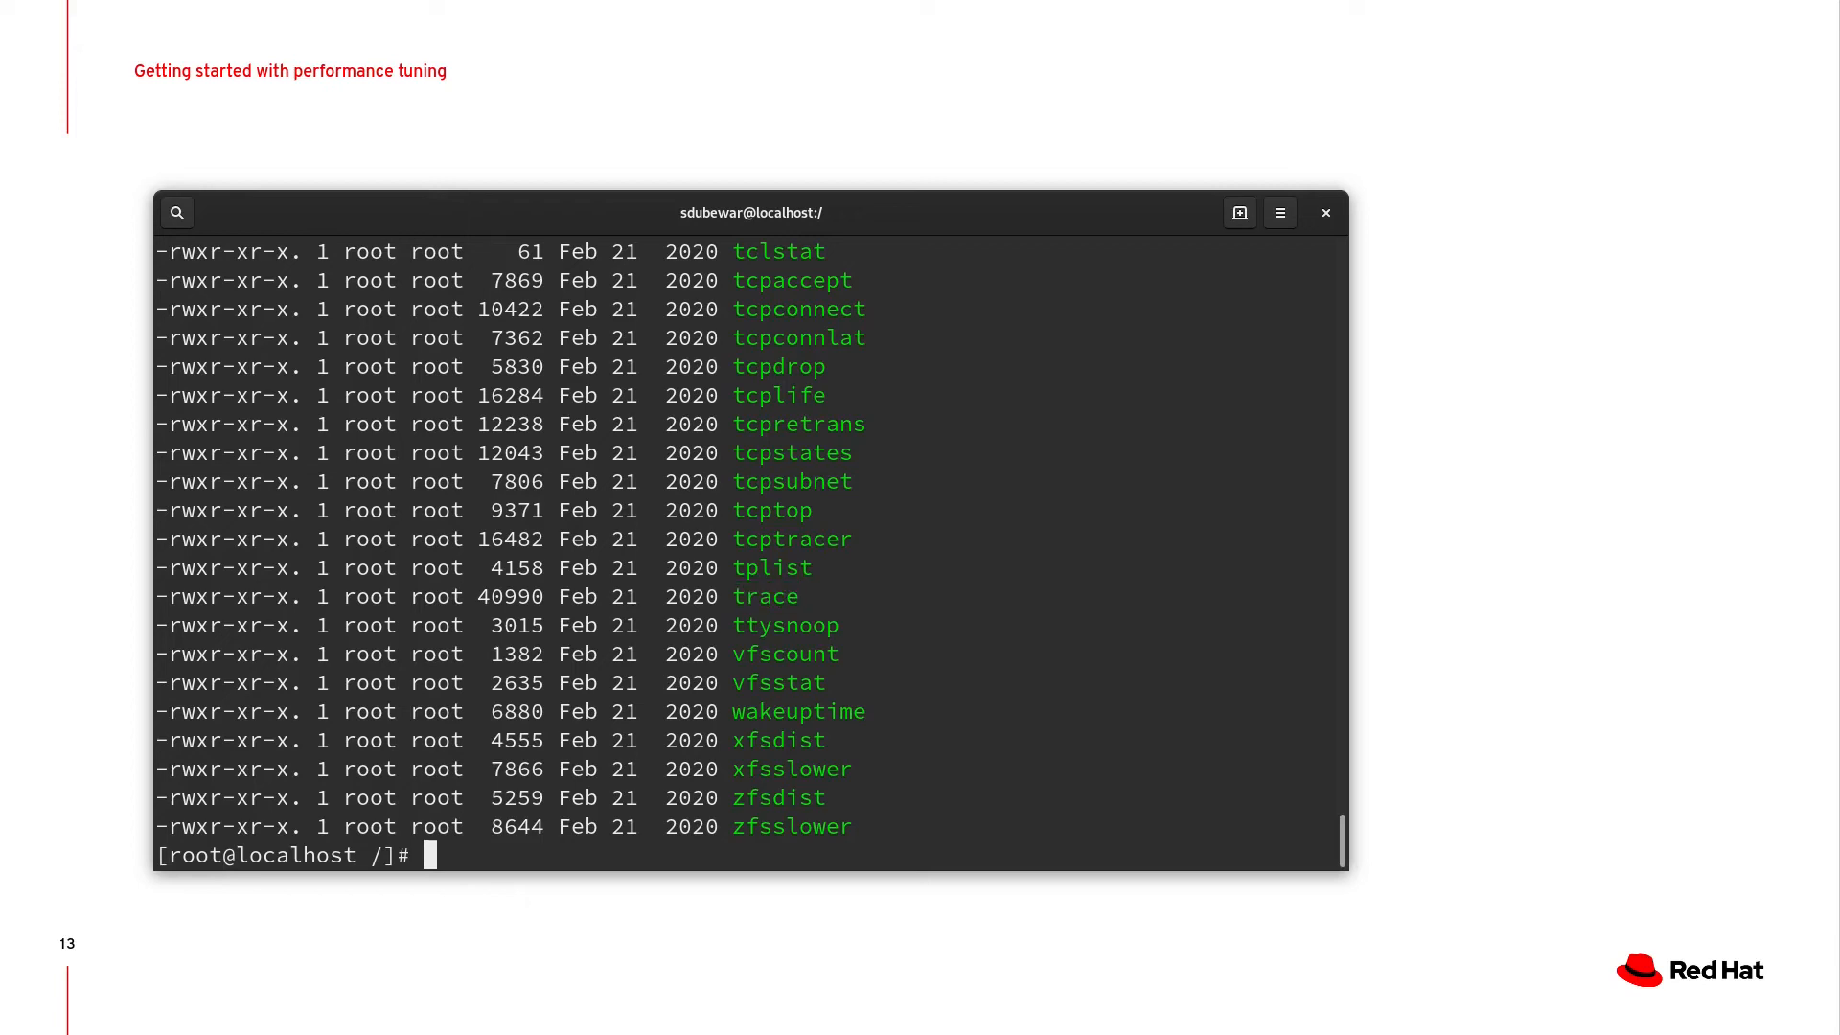
Read the man trace page, scrolling through its options, then quit the pager.
text(man trace)
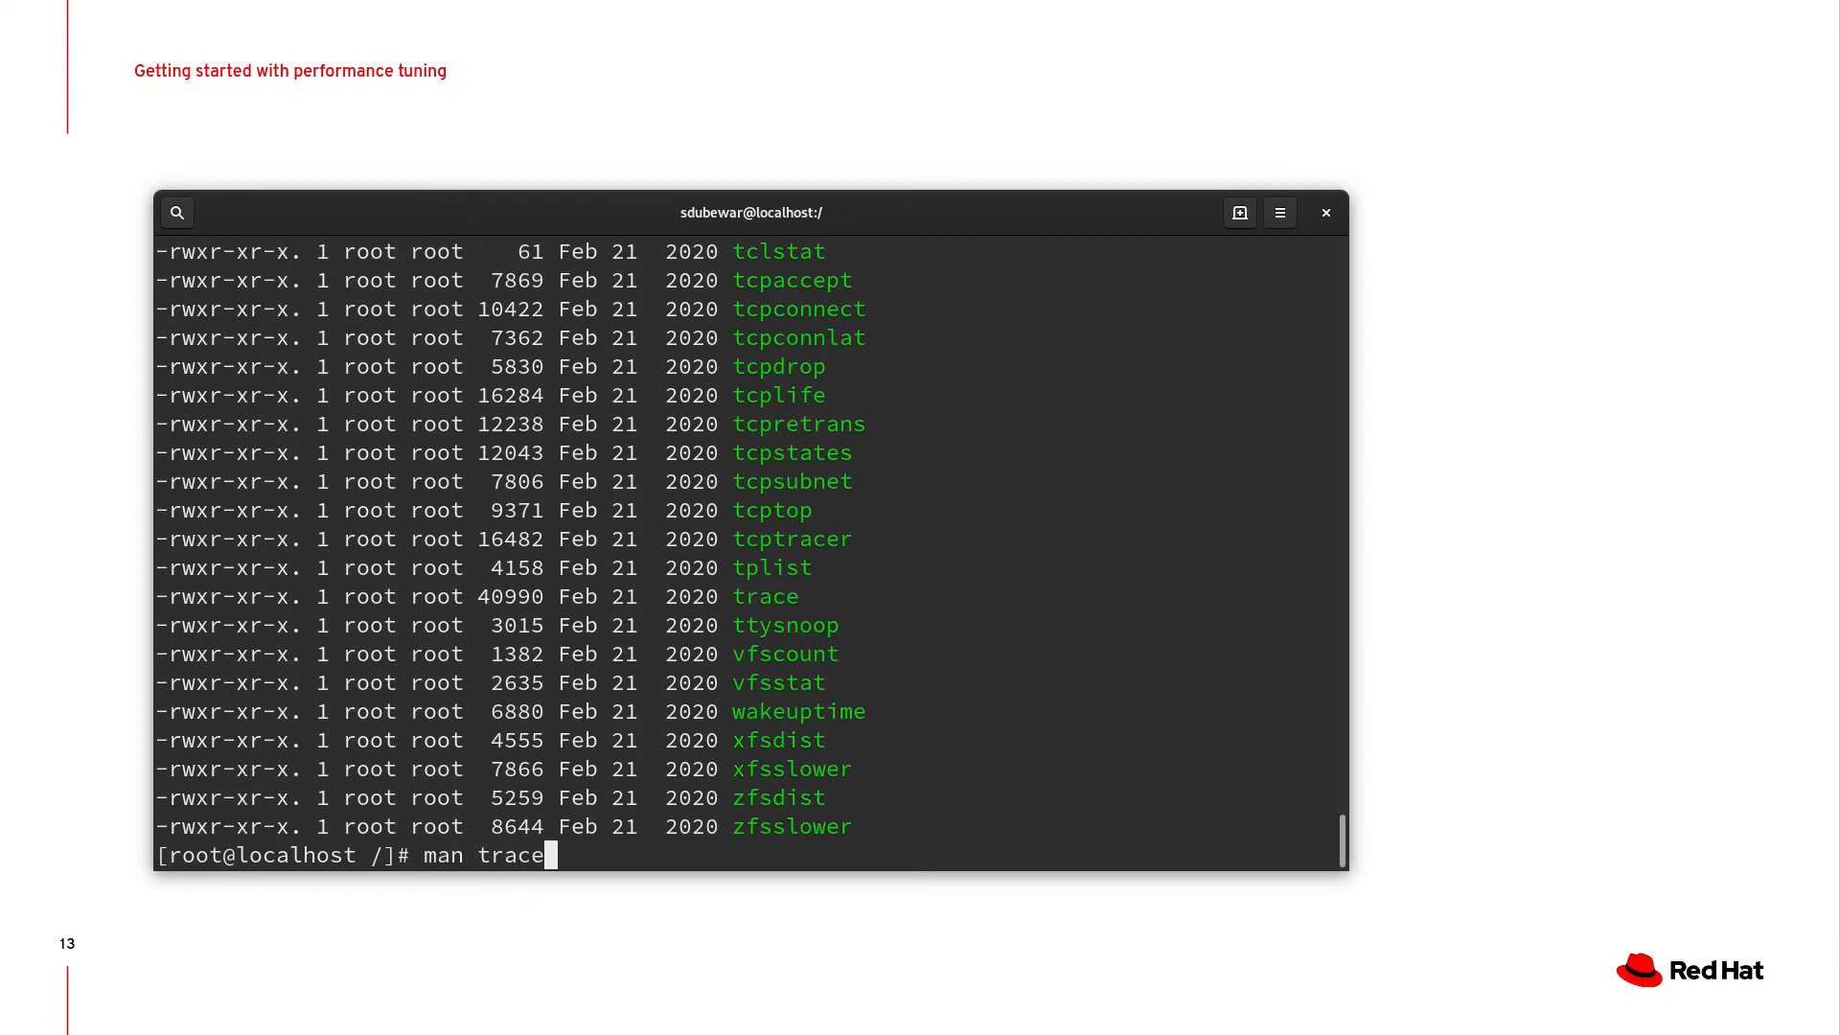
key(Return)
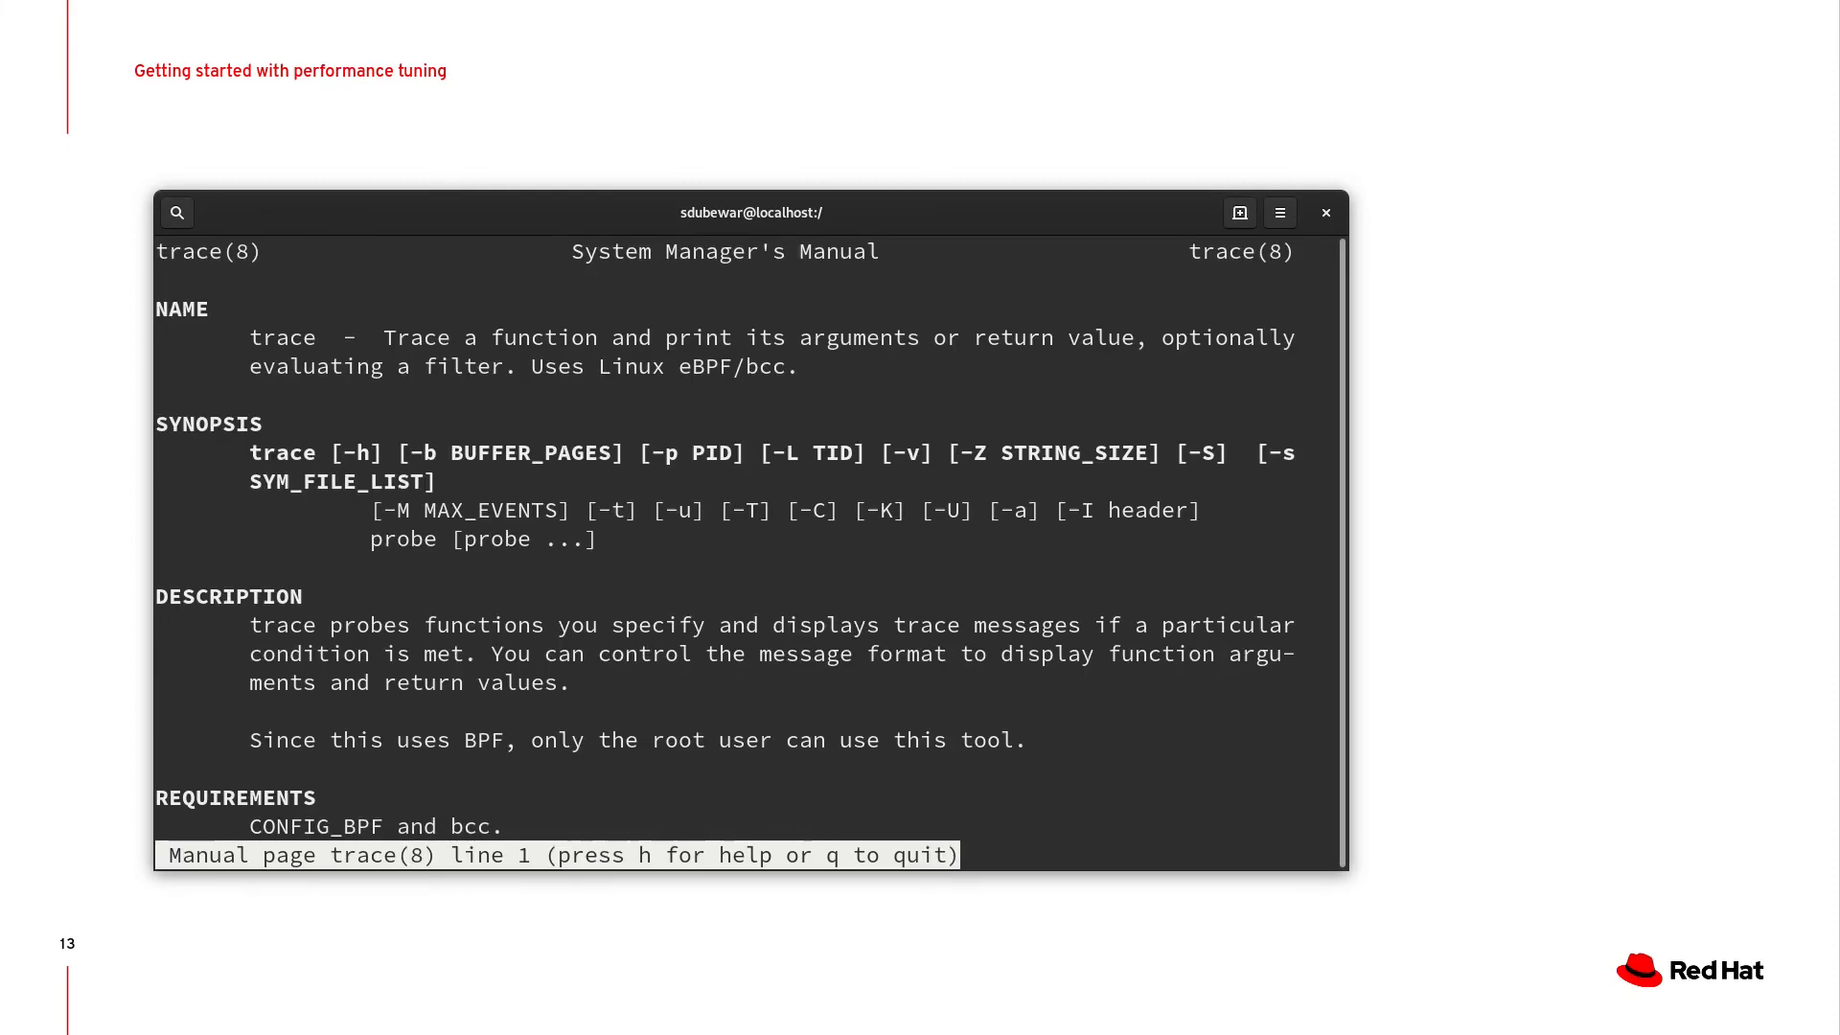
scroll(down, 3)
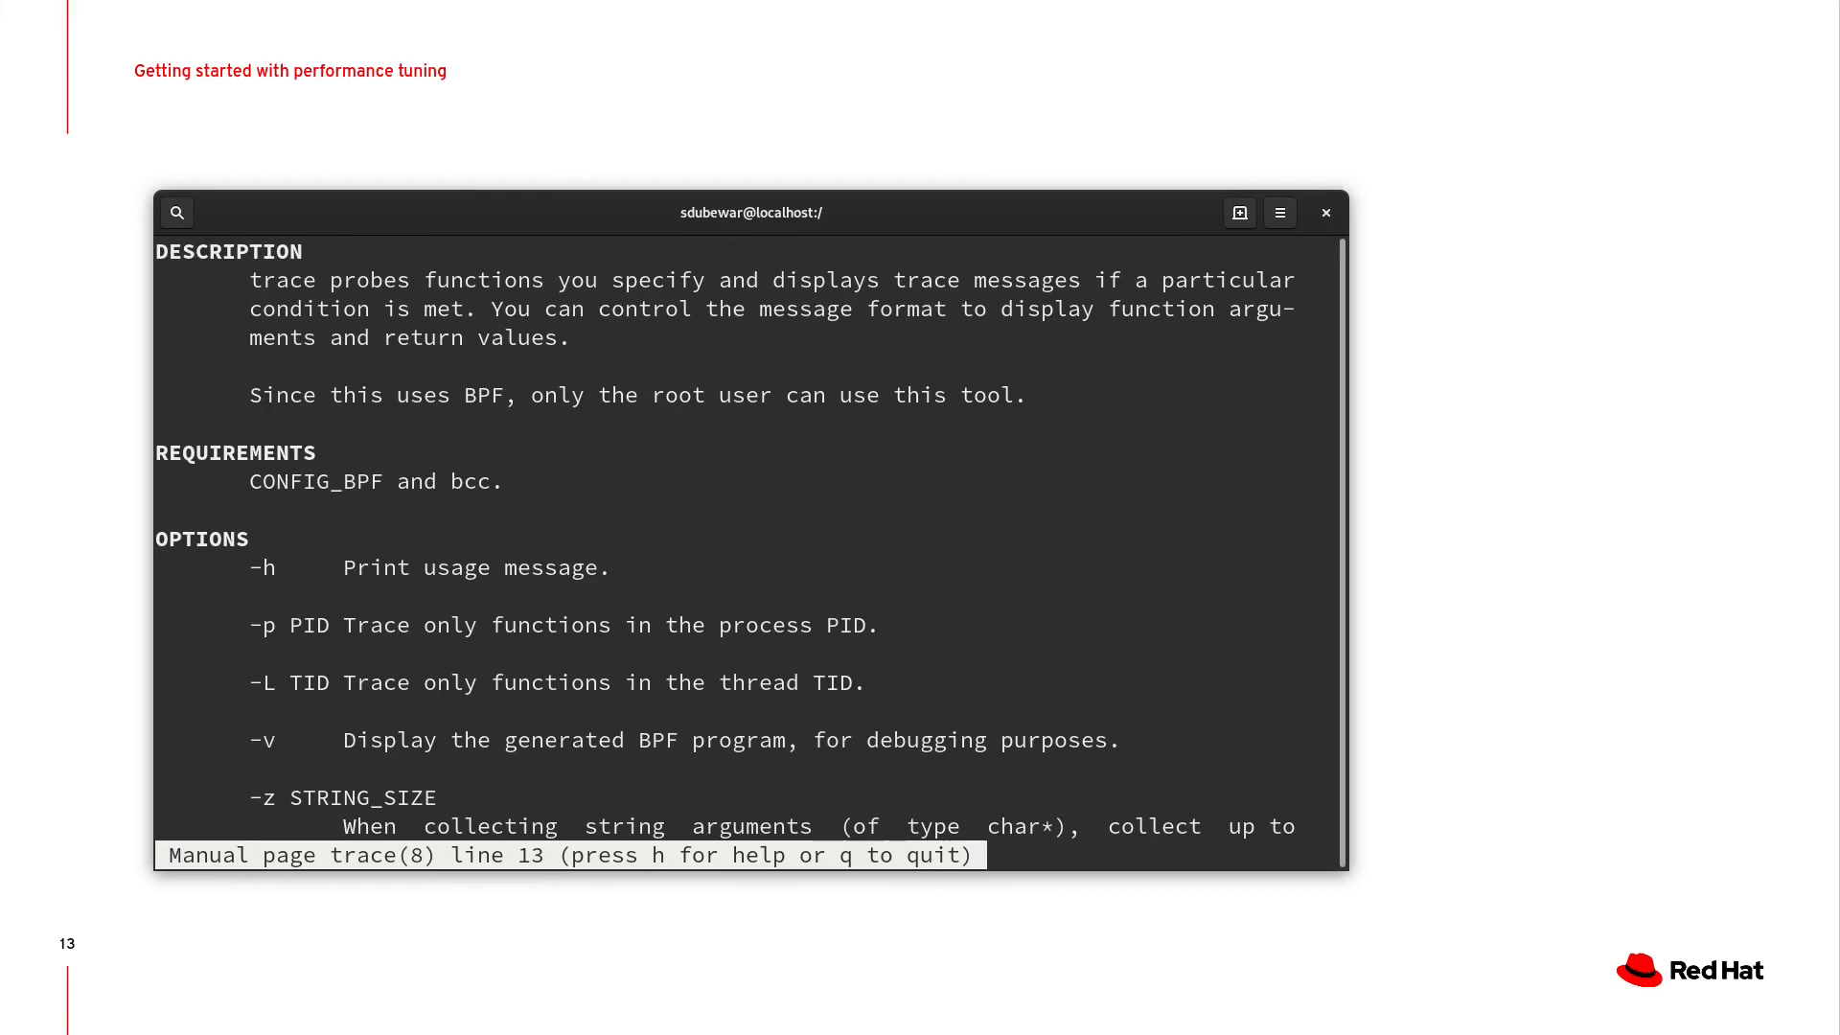
key(q)
text(perf record)
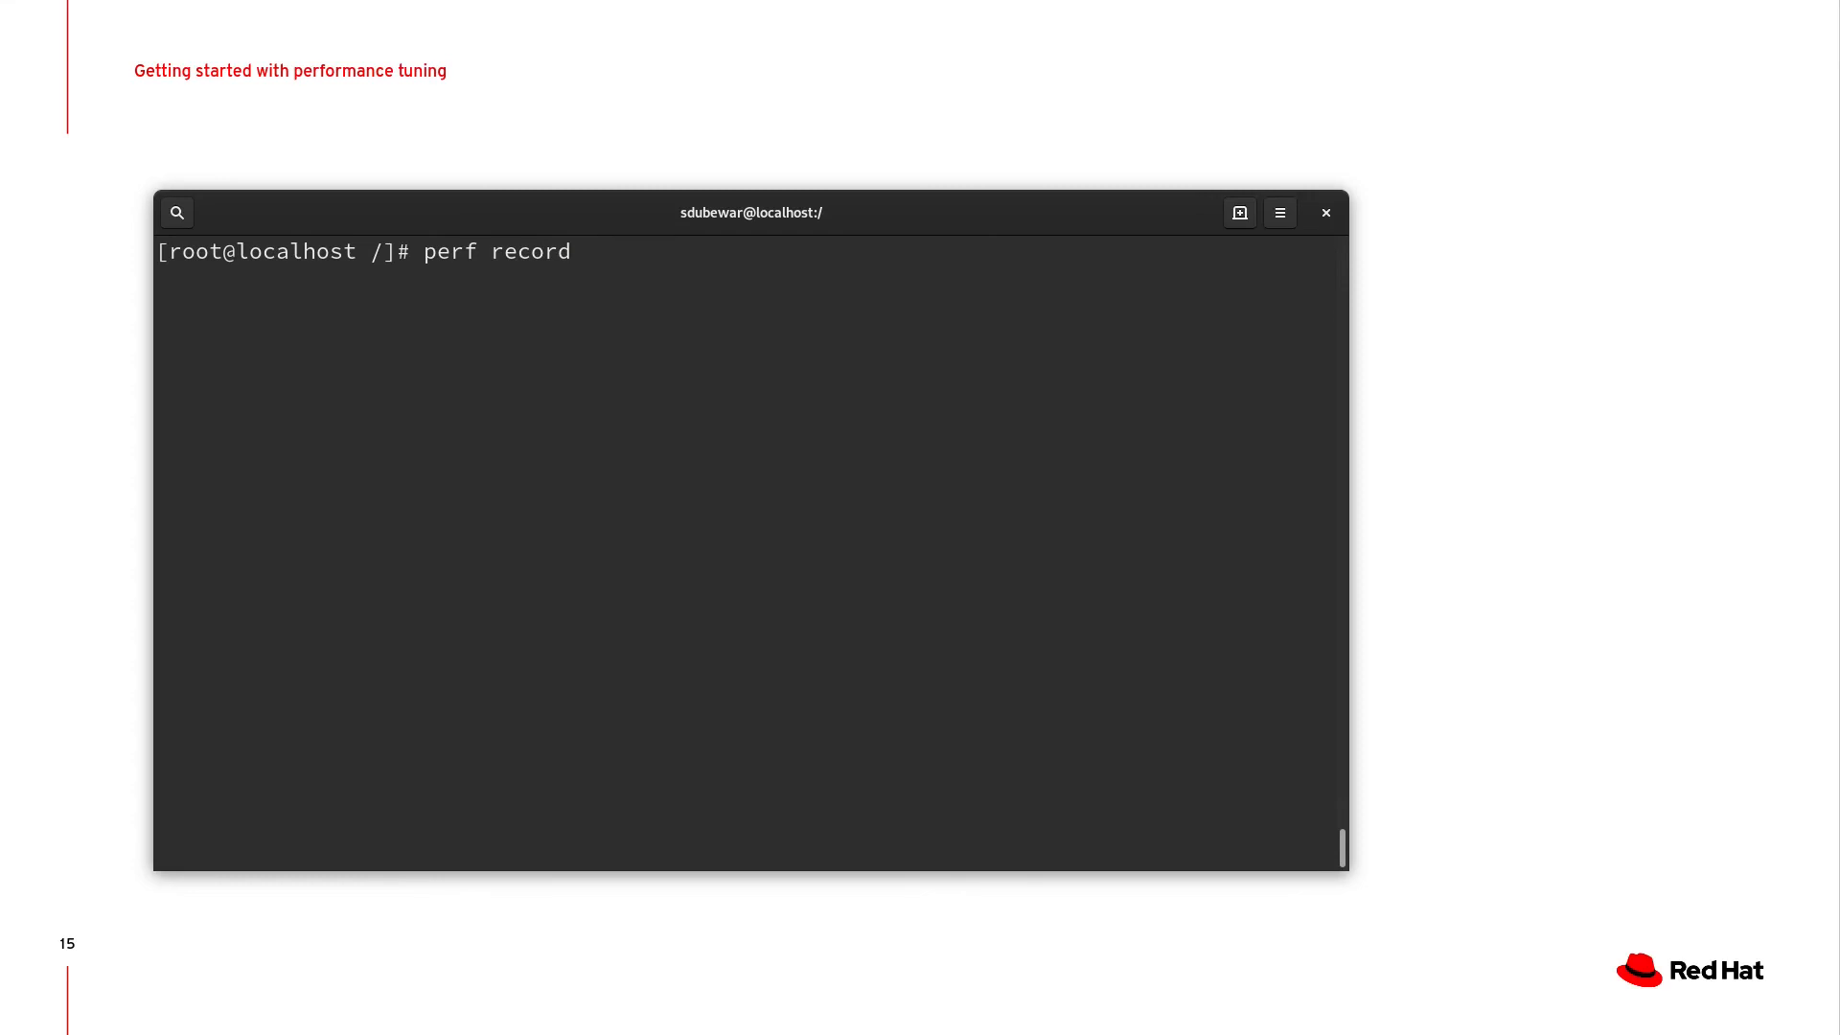
Erase the perf record command and scroll through the man perf page.
key(Backspace)
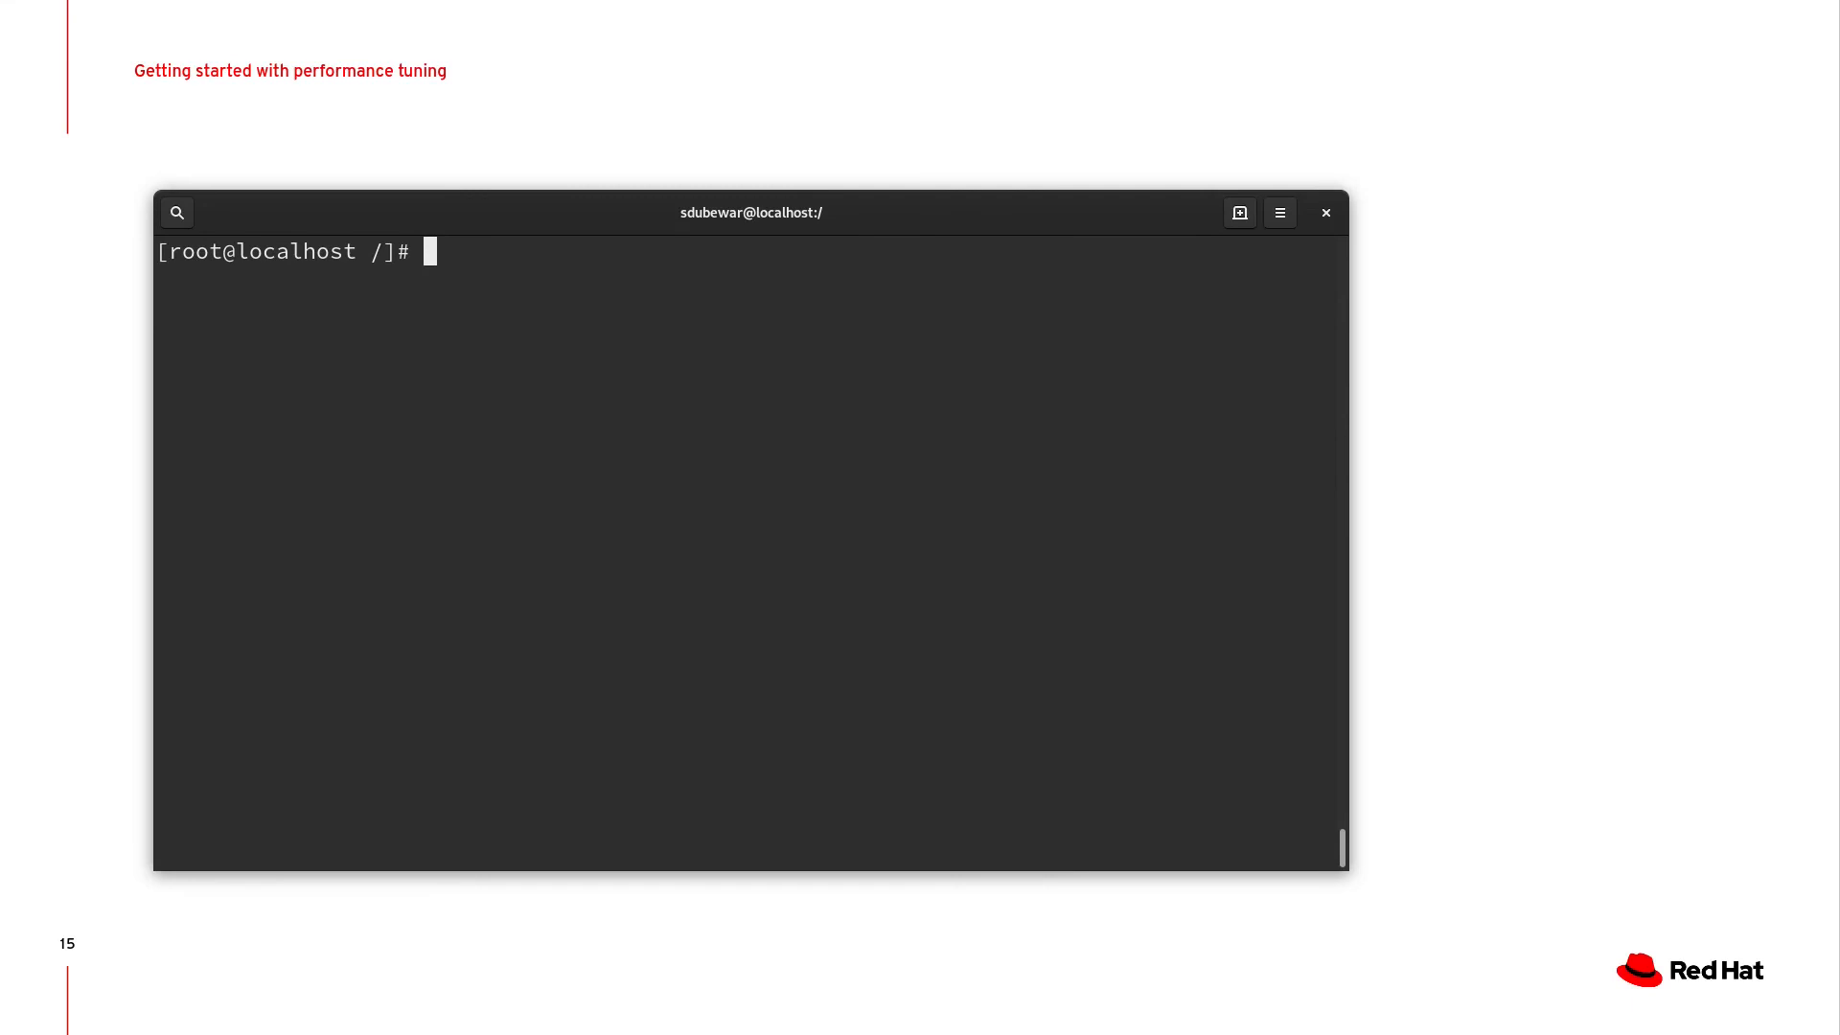
text(man)
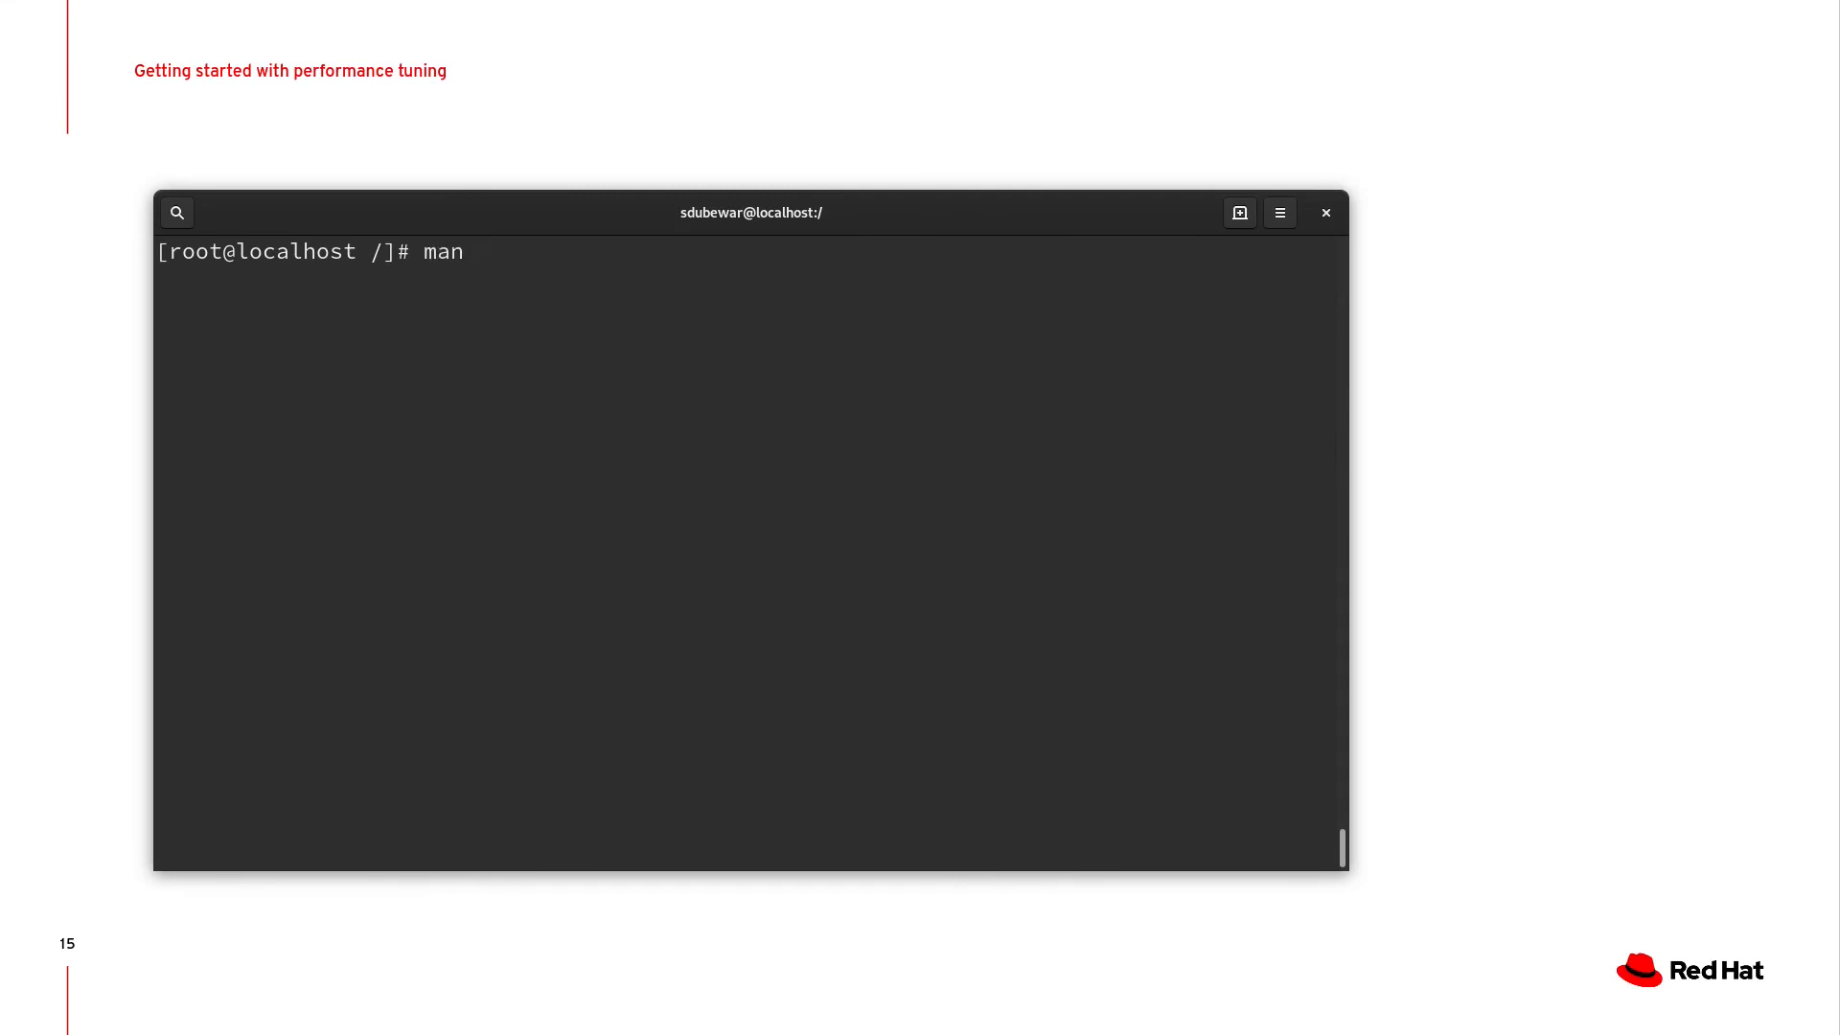
text(perf)
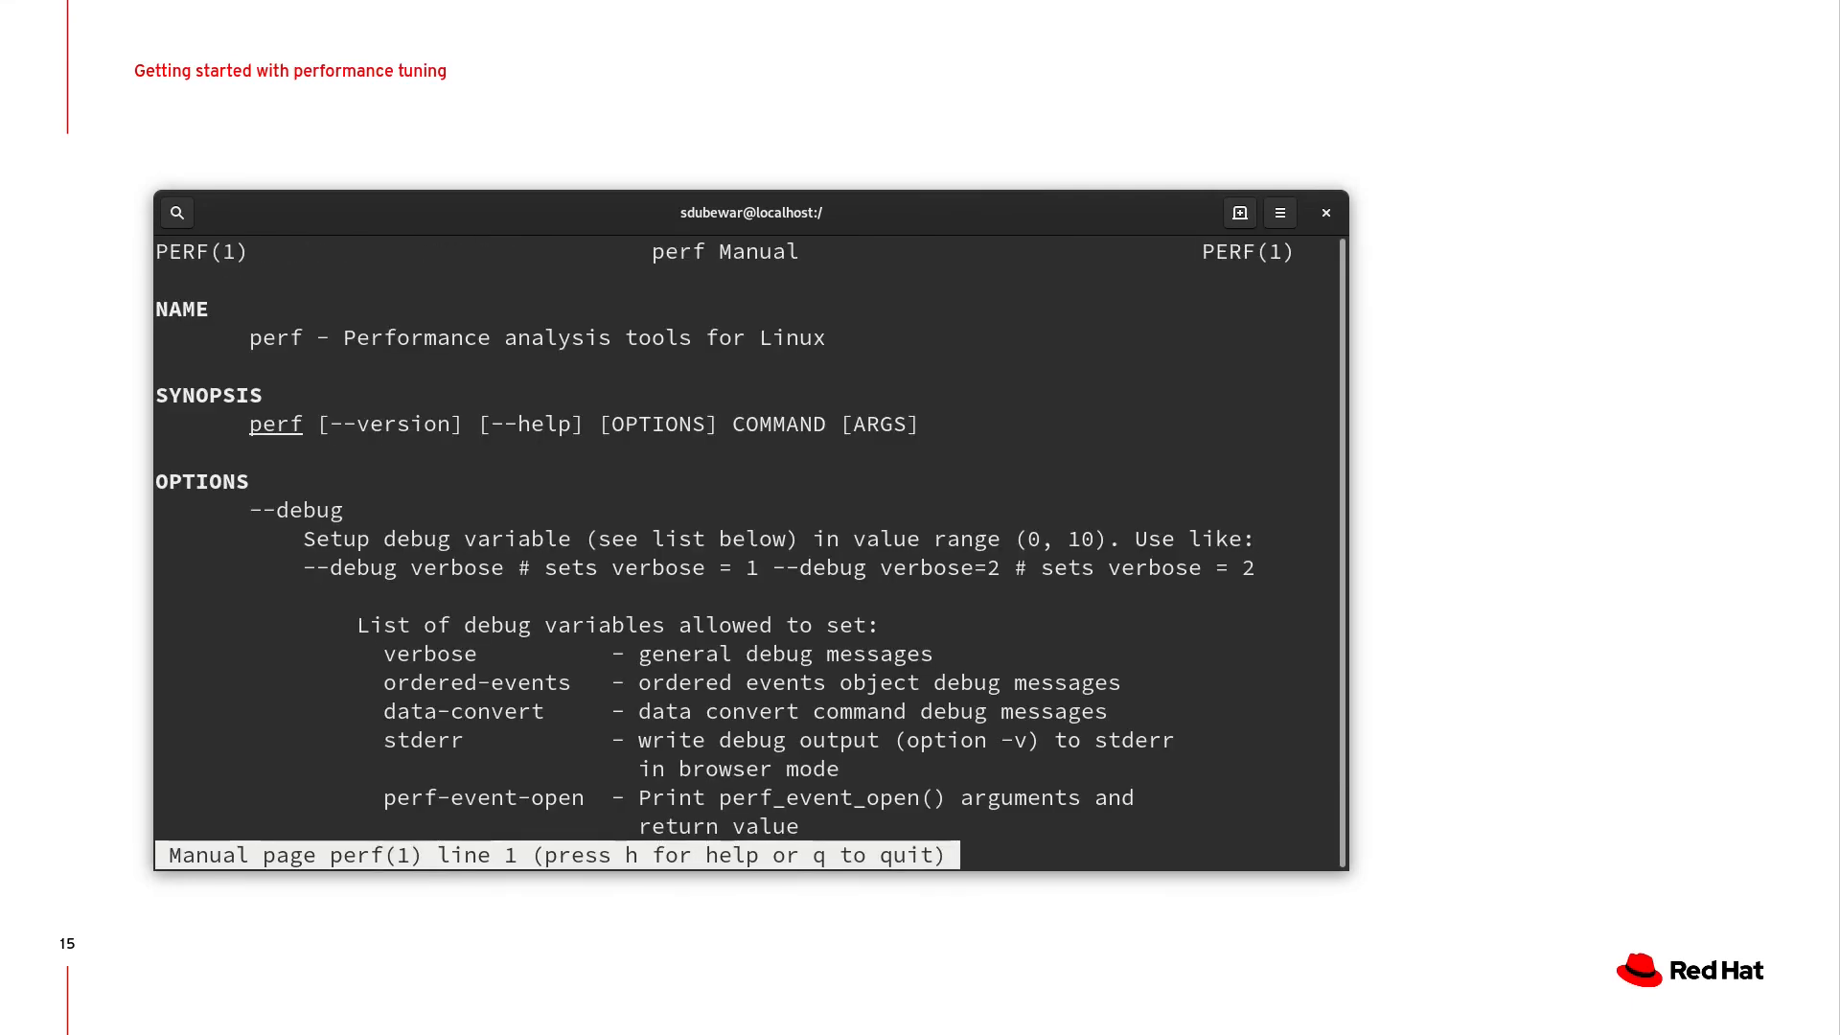
scroll(down, 3)
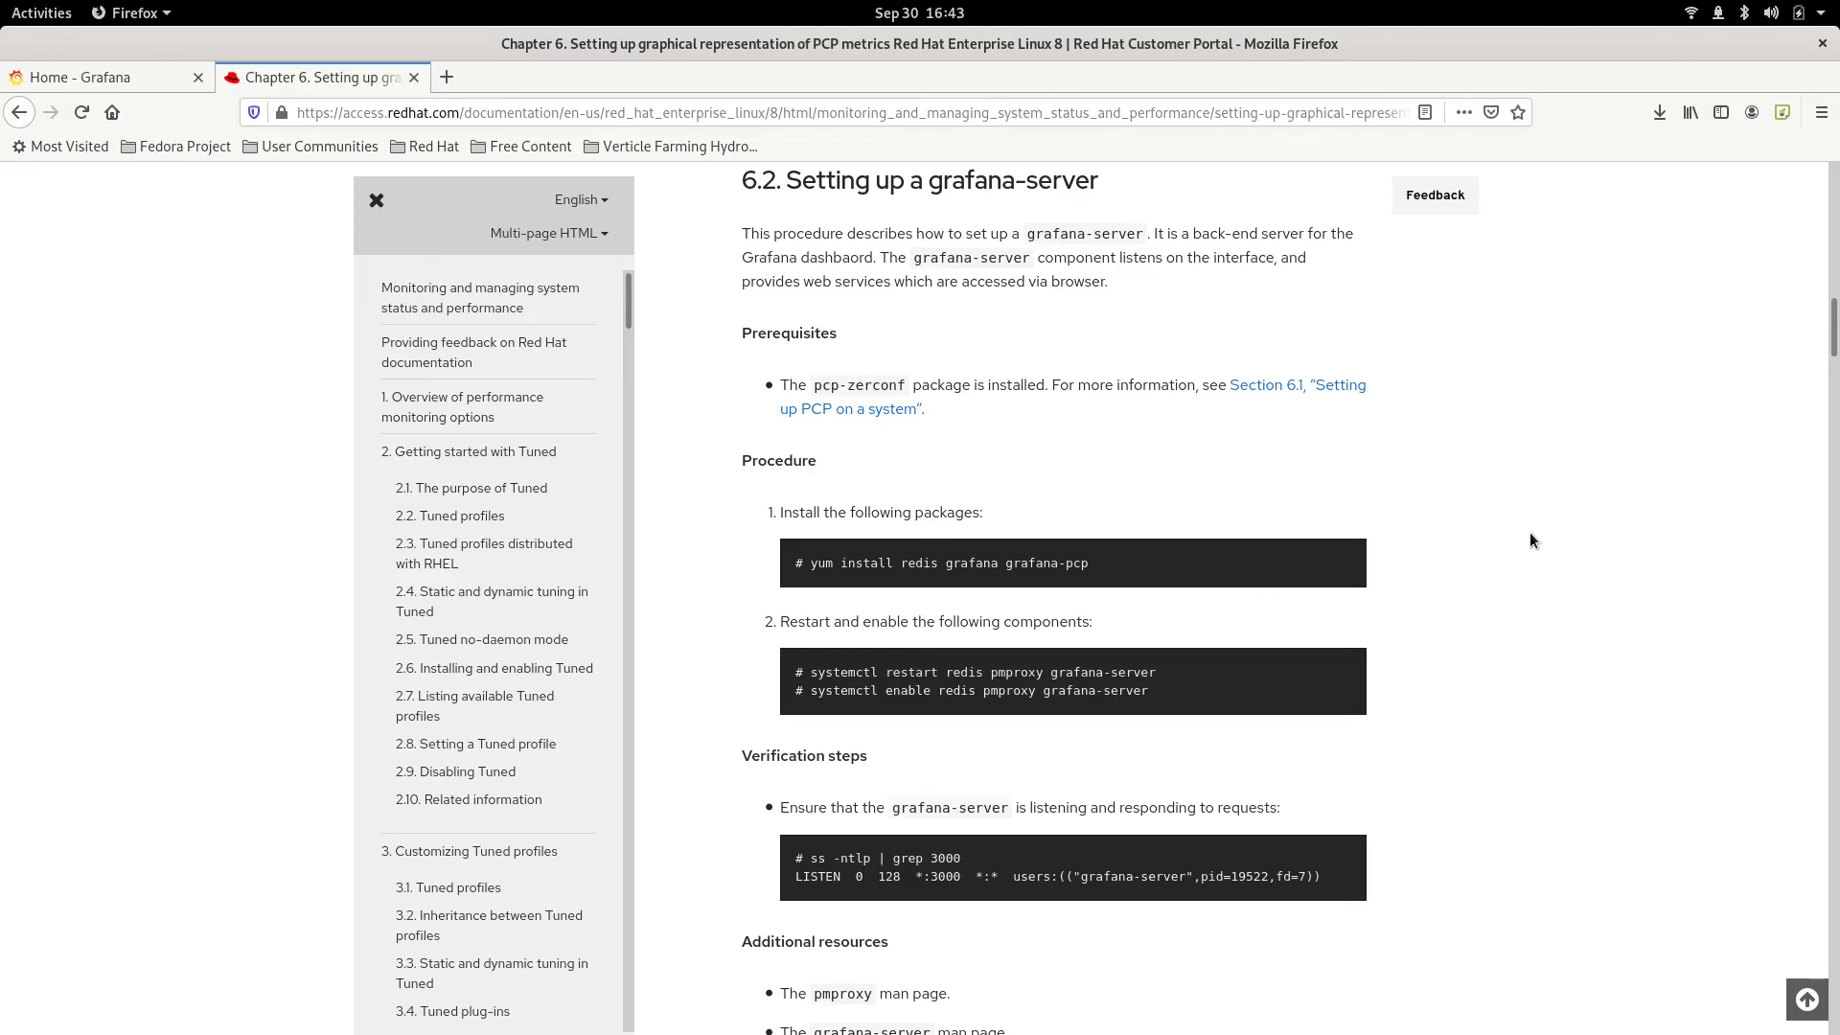
Switch Firefox to the 'Home - Grafana' tab showing Performance Co-Pilot.
click(99, 77)
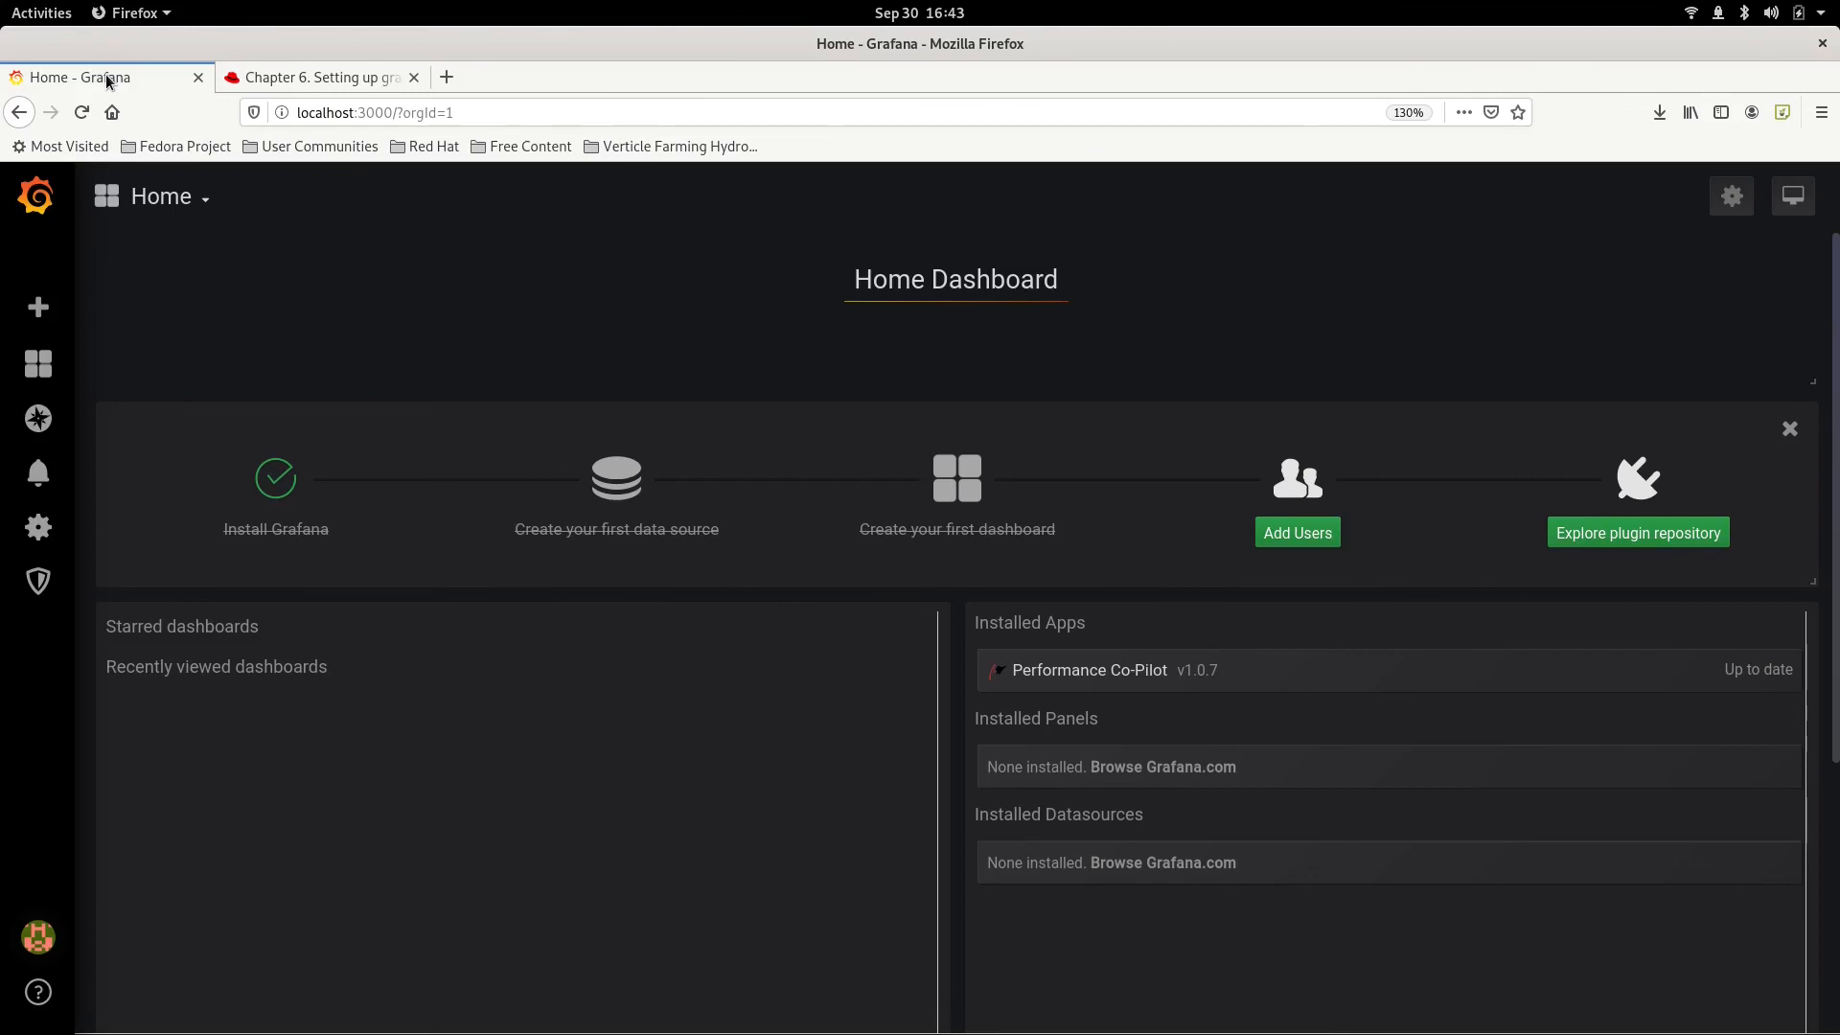
mouse_move(113, 111)
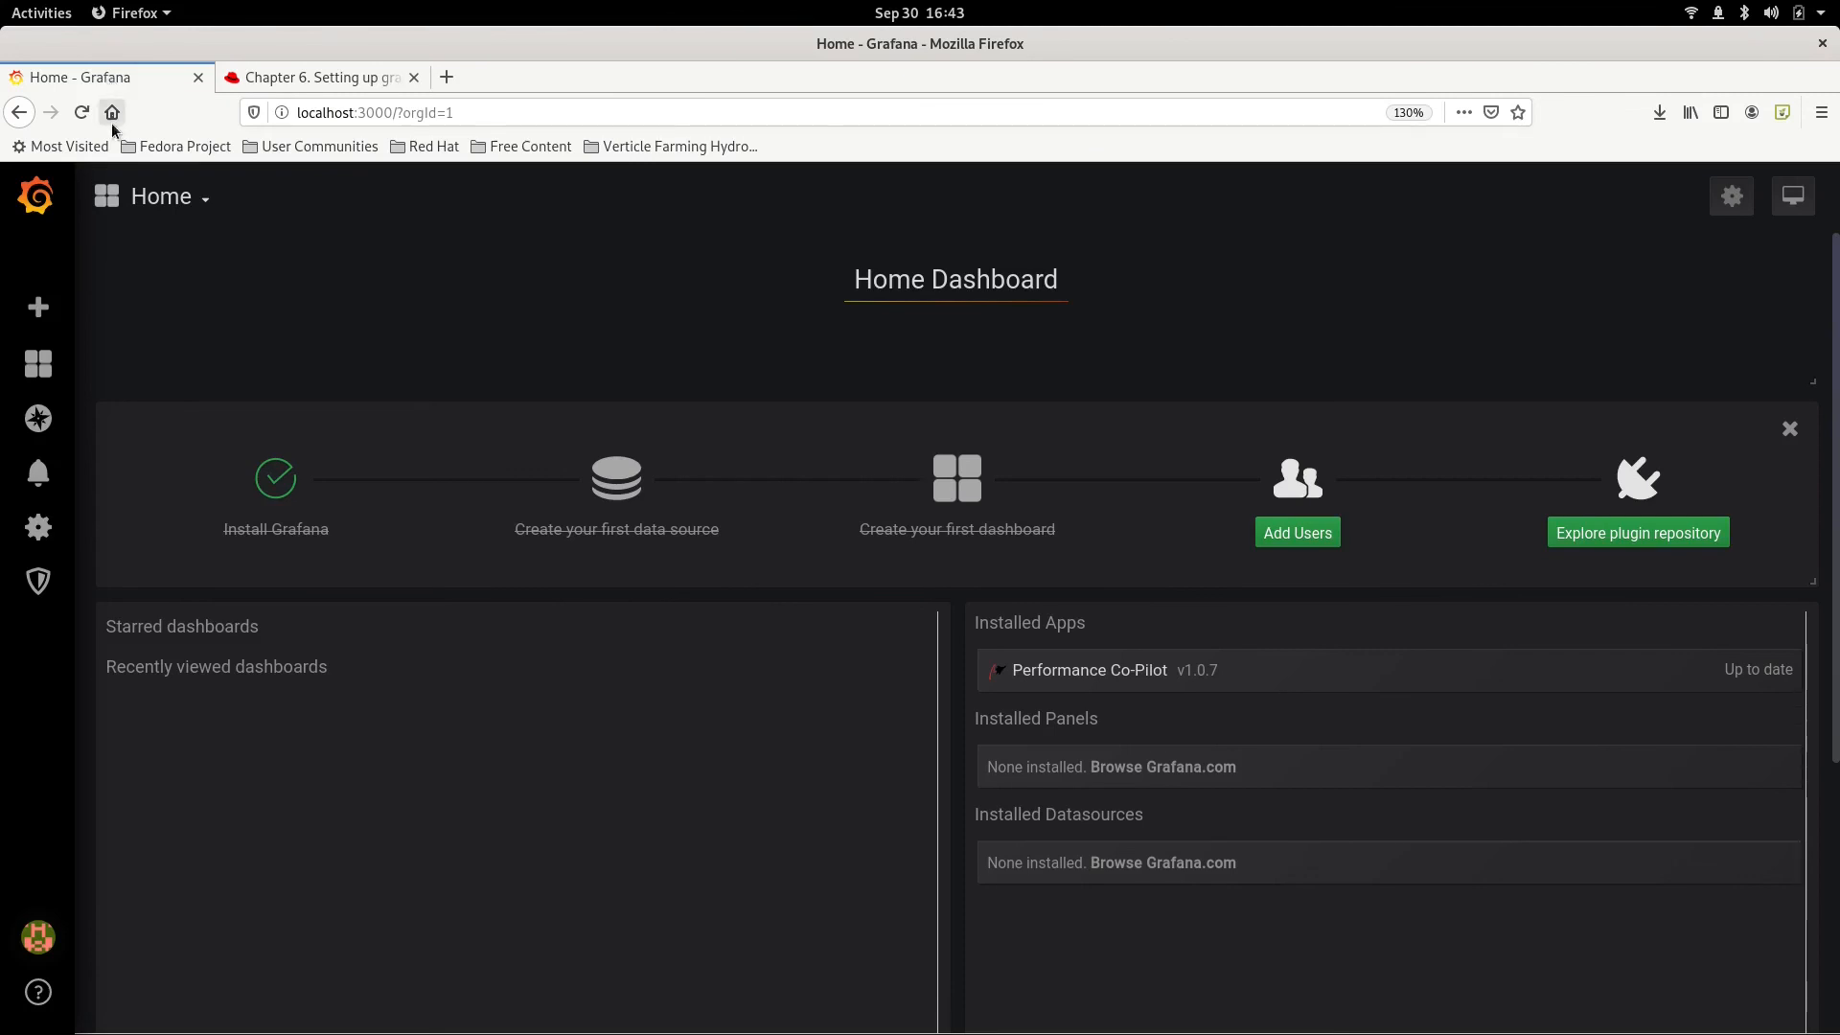
Open a new Grafana dashboard, return Home, then switch to the 'Chapter 6' guide tab.
click(957, 477)
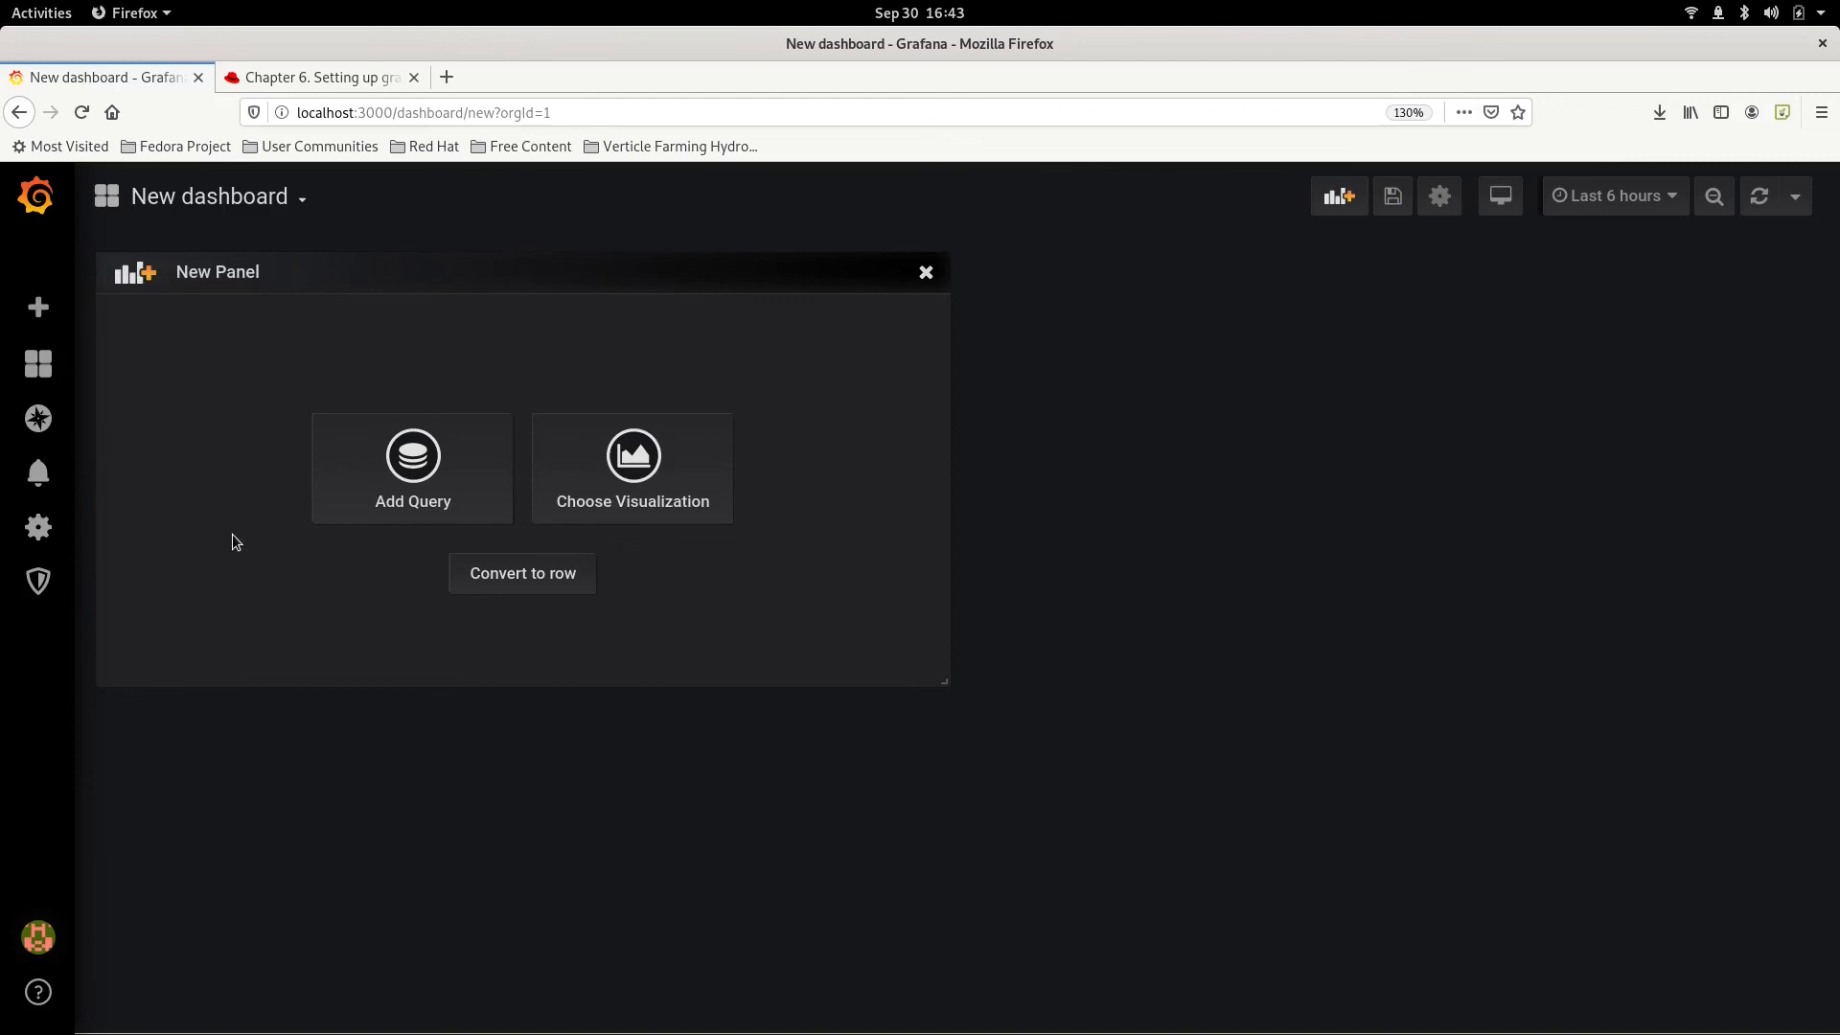
click(412, 466)
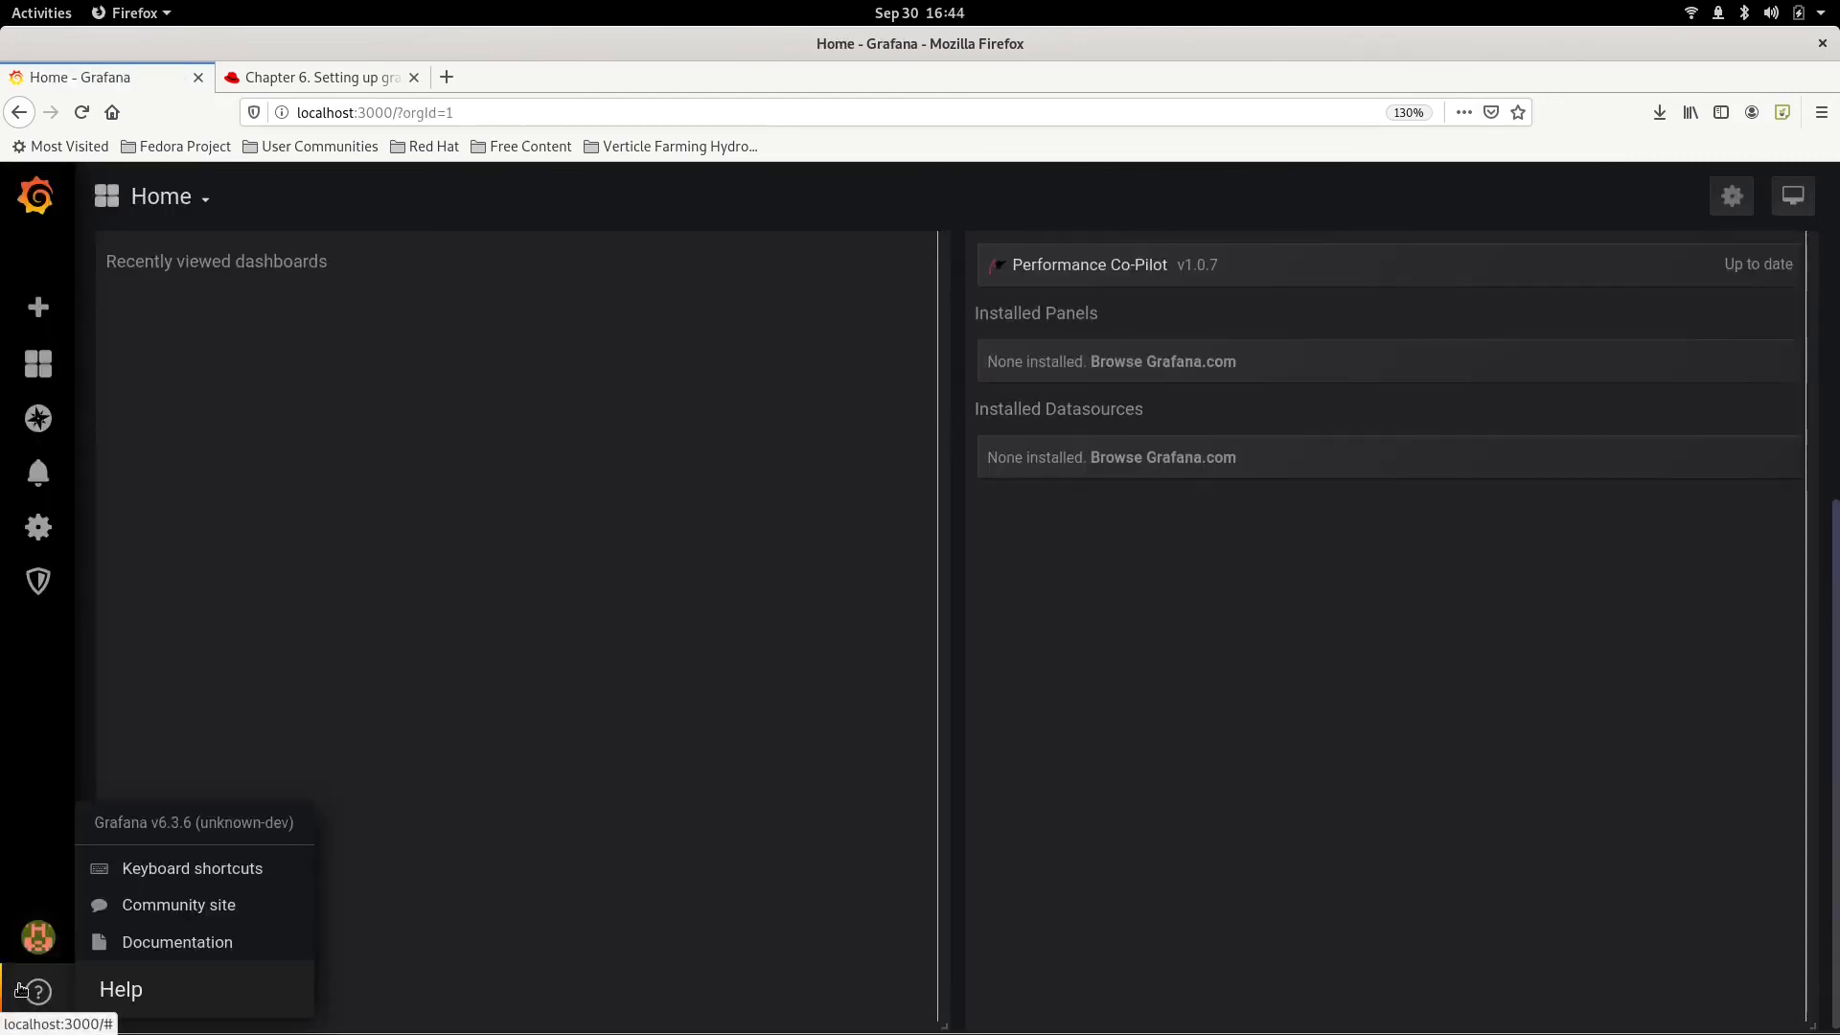
mouse_move(177, 942)
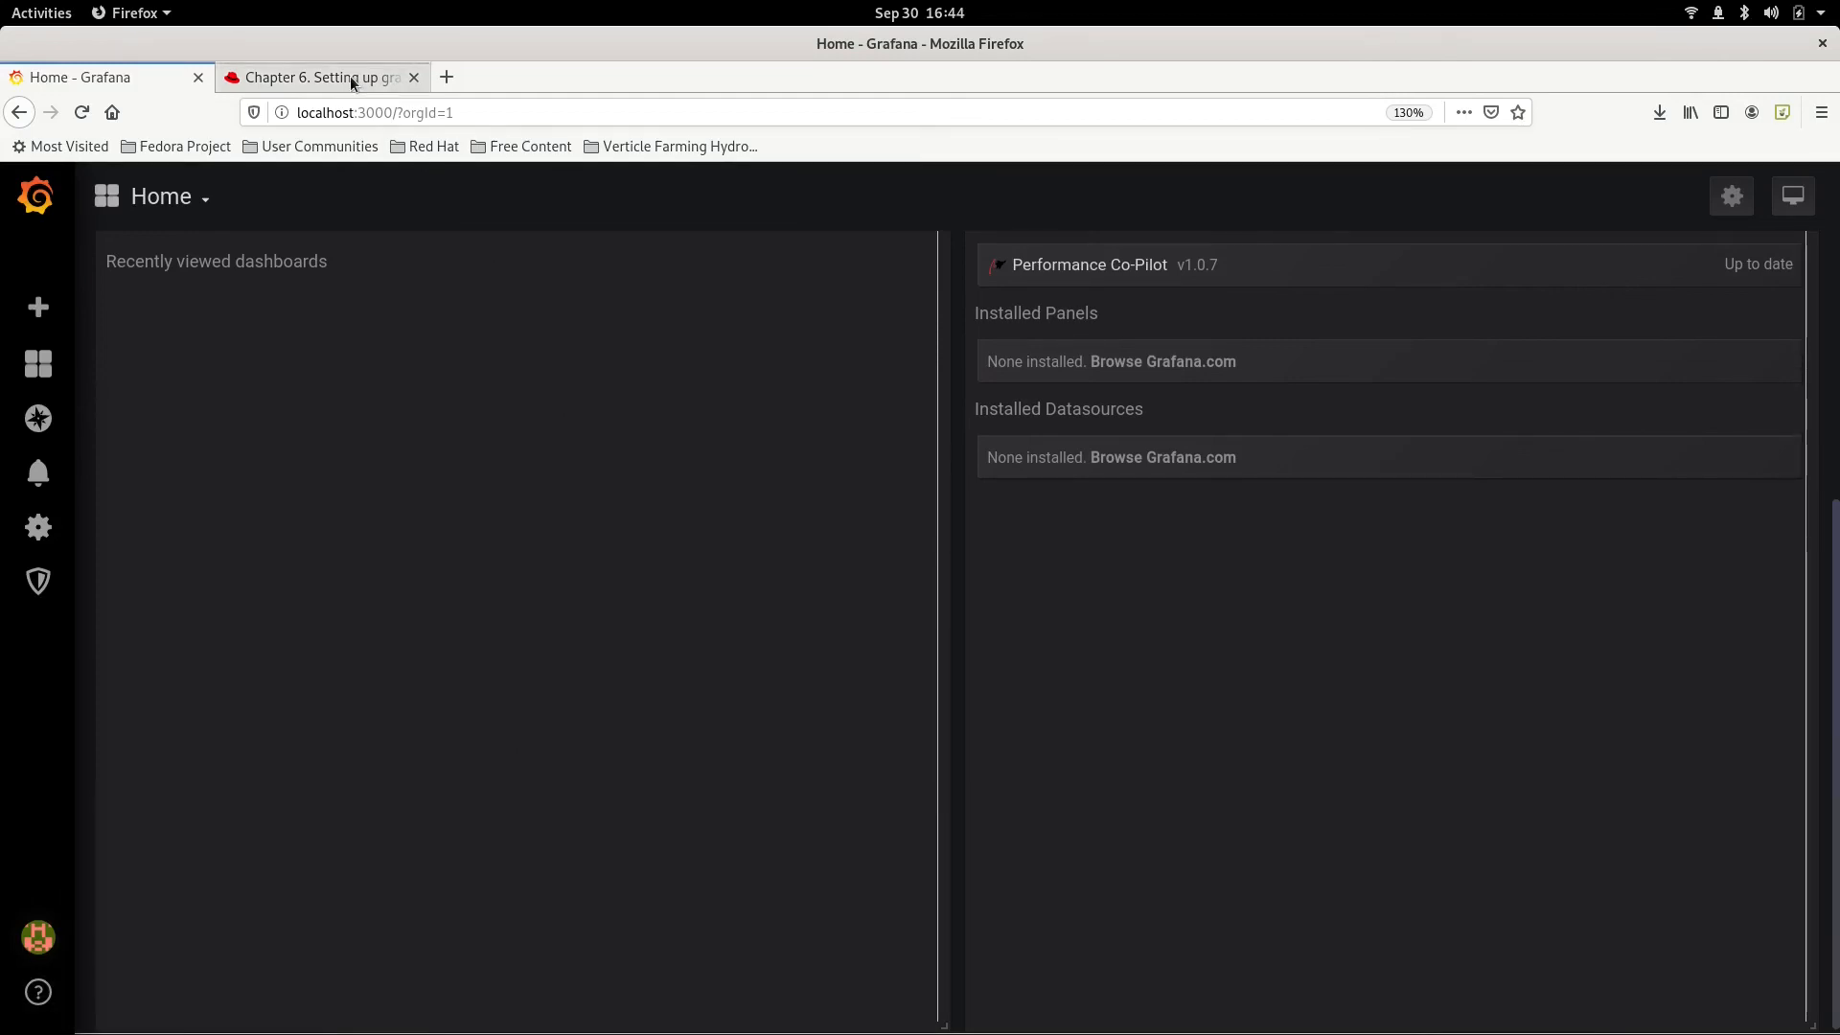
click(318, 77)
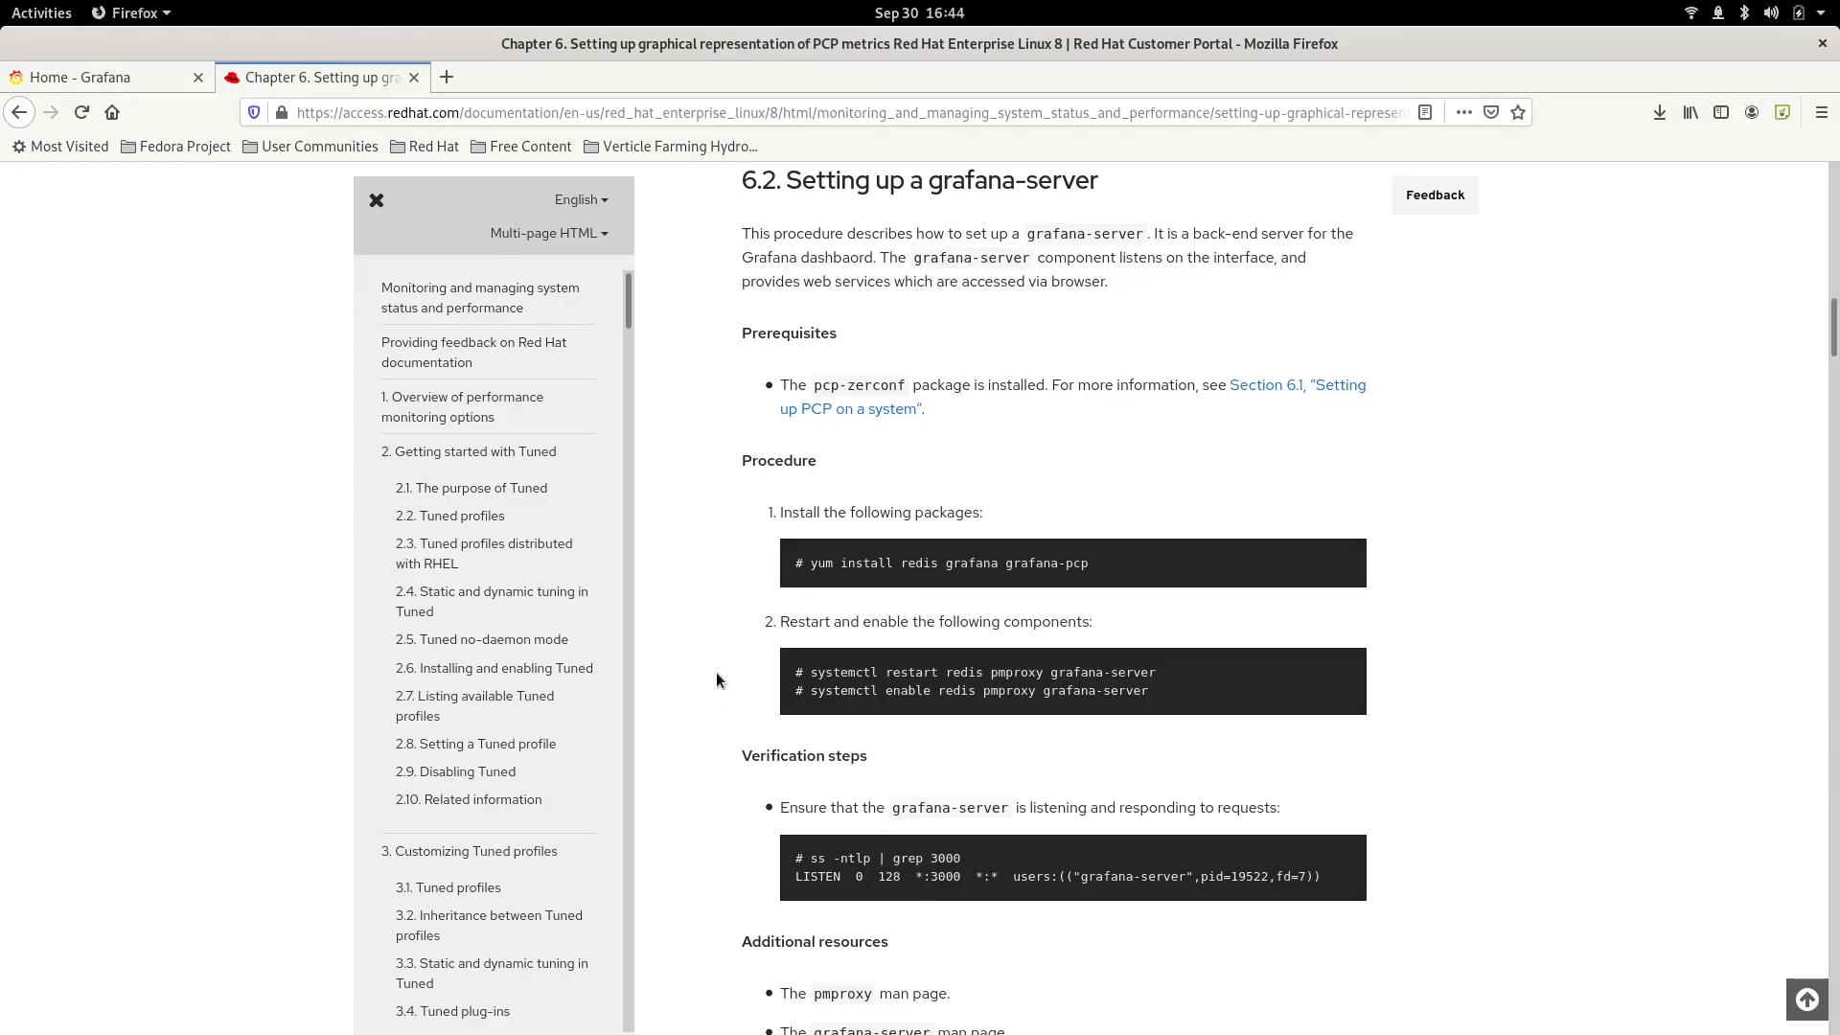